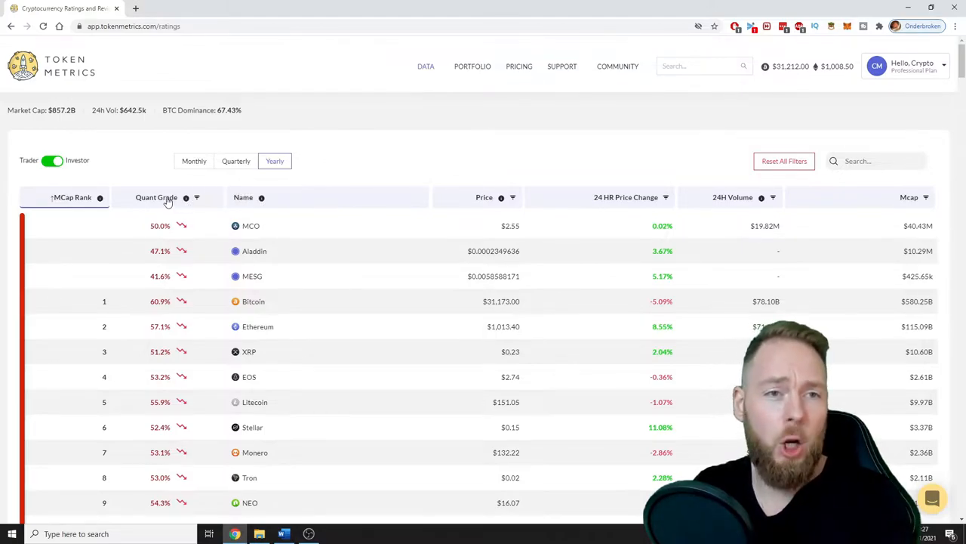
# - Sort the ratings table by Quant Grade descending, putting Ferrum Network (99%) on top
pyautogui.click(158, 197)
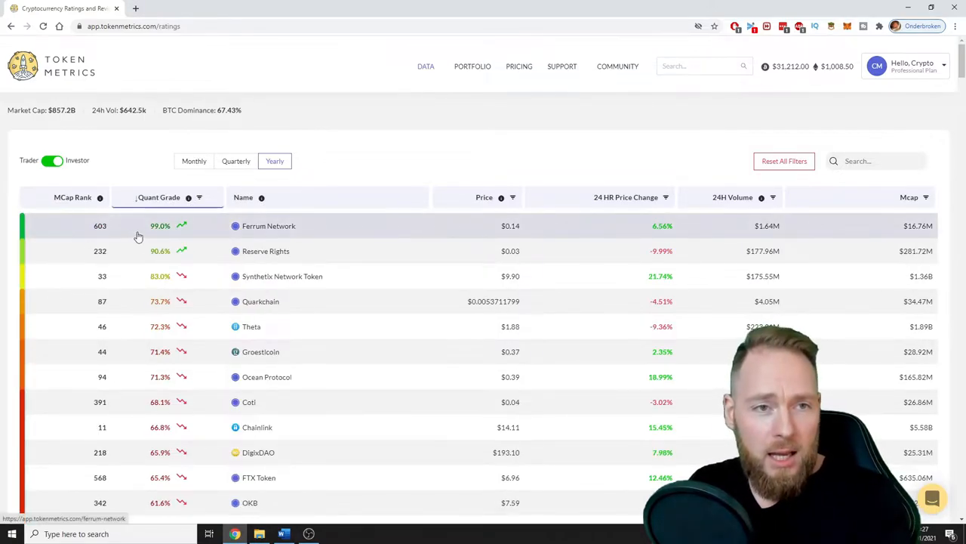
pyautogui.moveTo(191, 261)
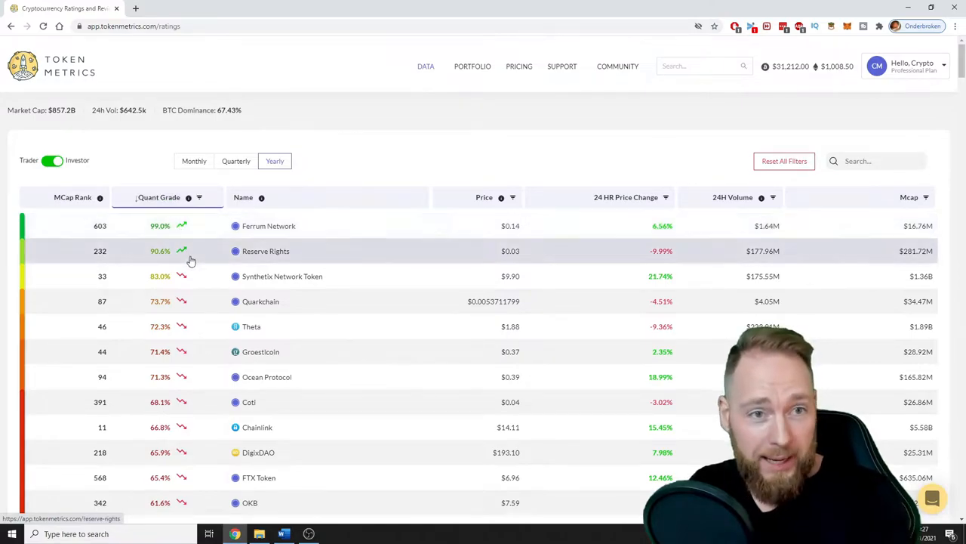
pyautogui.moveTo(161, 230)
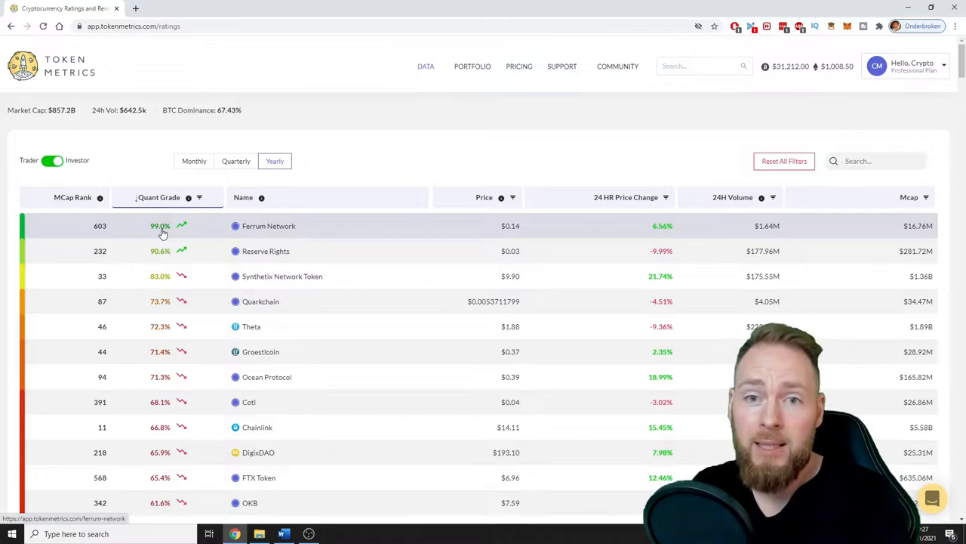
pyautogui.moveTo(520, 231)
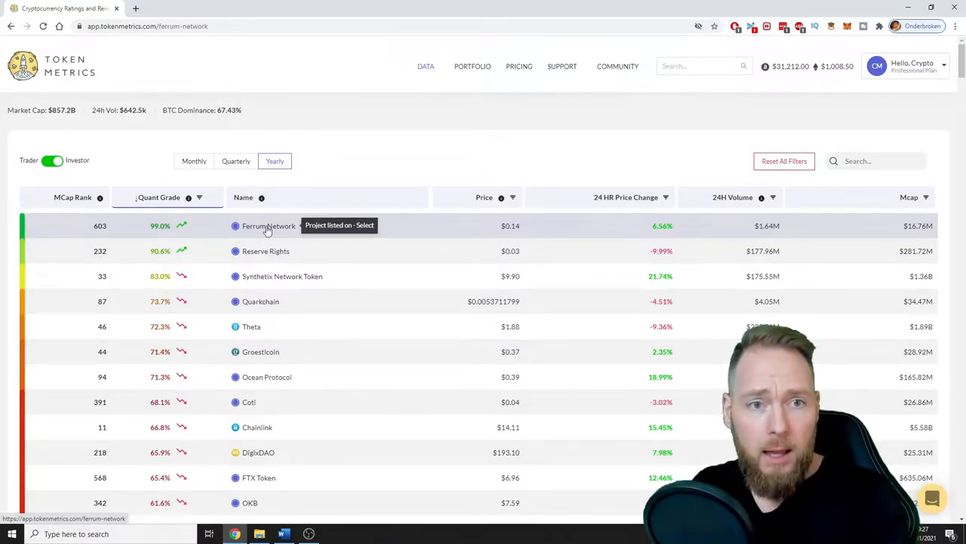
# - Open Ferrum Network's review page and scroll to the actual versus predicted price chart
pyautogui.click(268, 226)
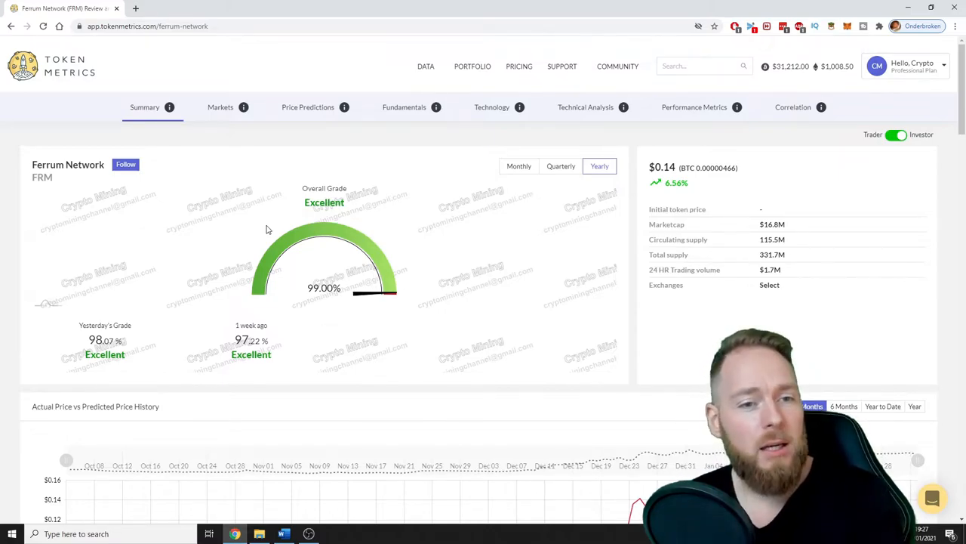
pyautogui.moveTo(254, 186)
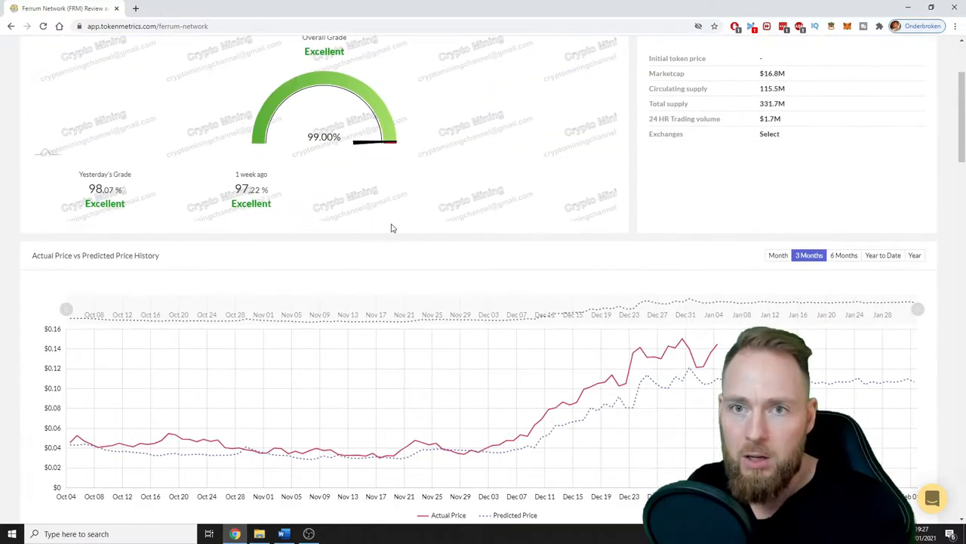
pyautogui.scroll(-3)
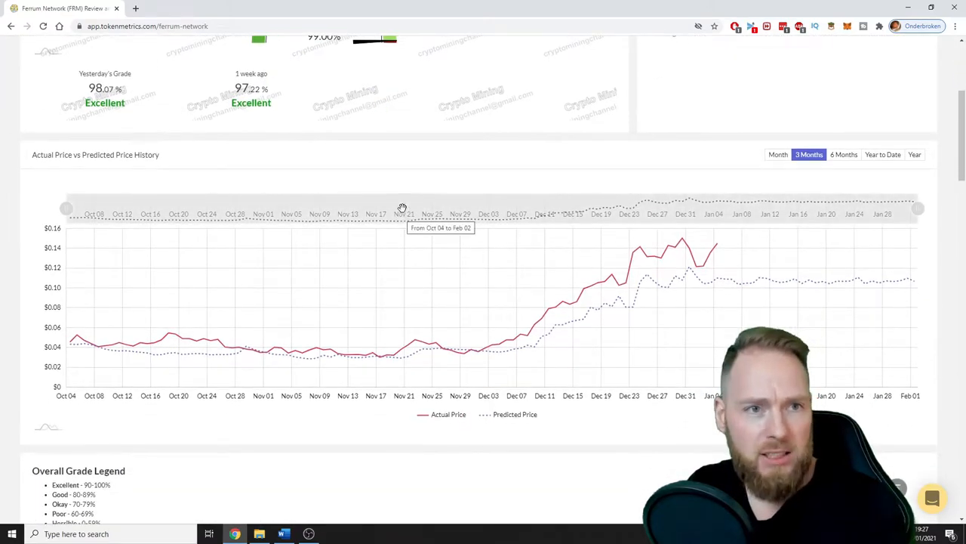
pyautogui.moveTo(694, 260)
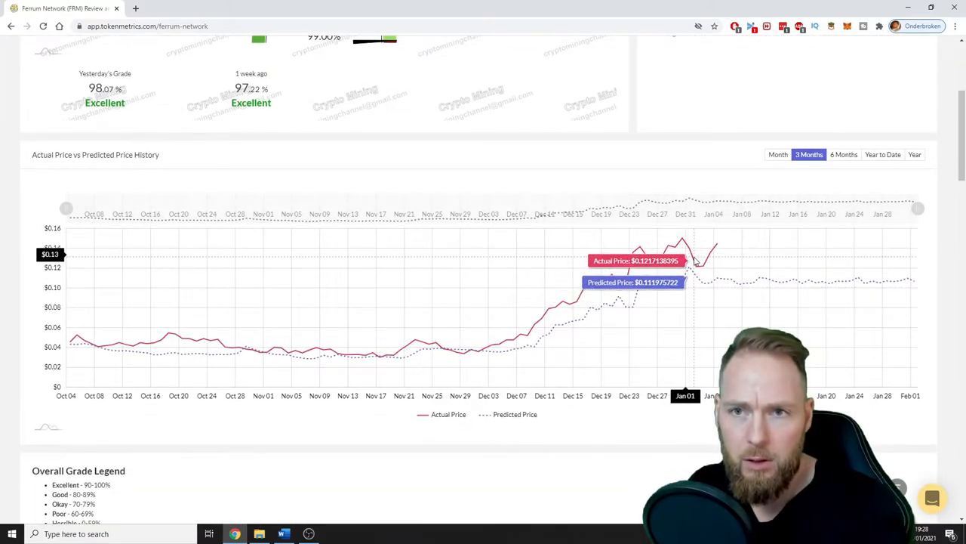
# - Open Ferrum Network's Price Predictions and review the 30-day forecast through Feb 1, 2021
pyautogui.click(308, 107)
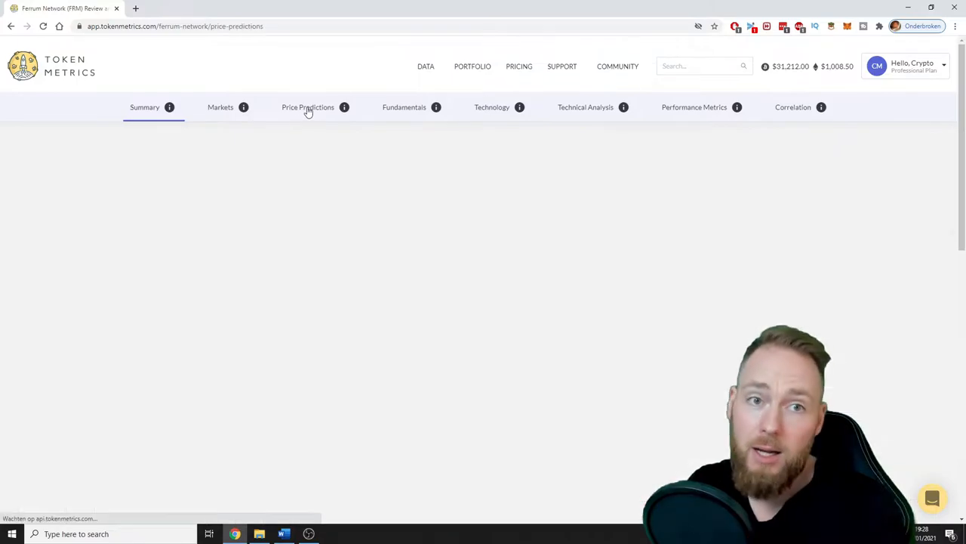
pyautogui.click(308, 106)
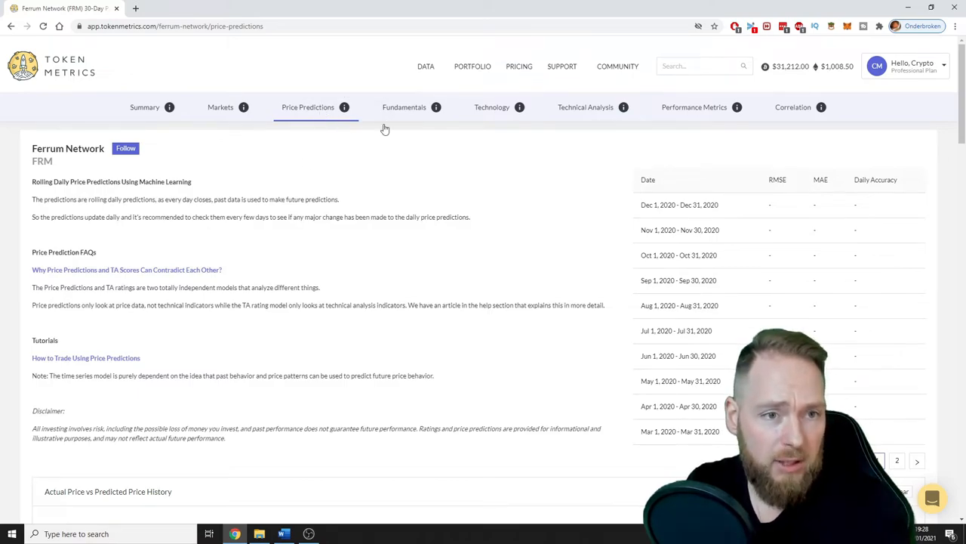
pyautogui.scroll(-3)
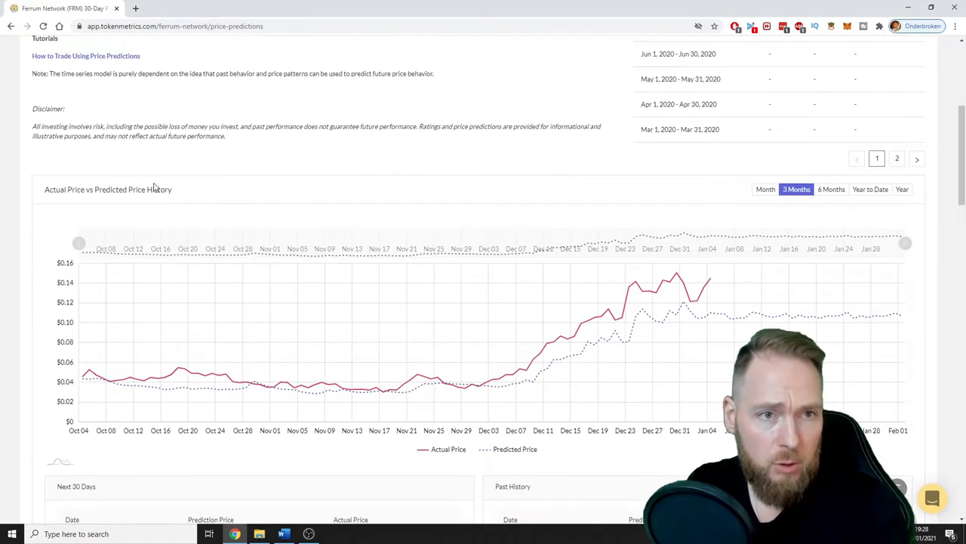
pyautogui.scroll(-3)
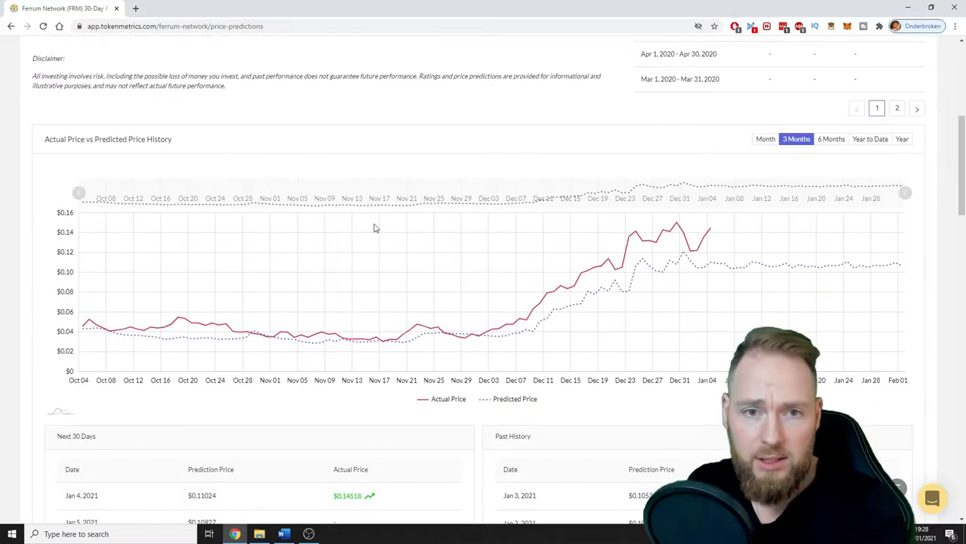
pyautogui.moveTo(664, 249)
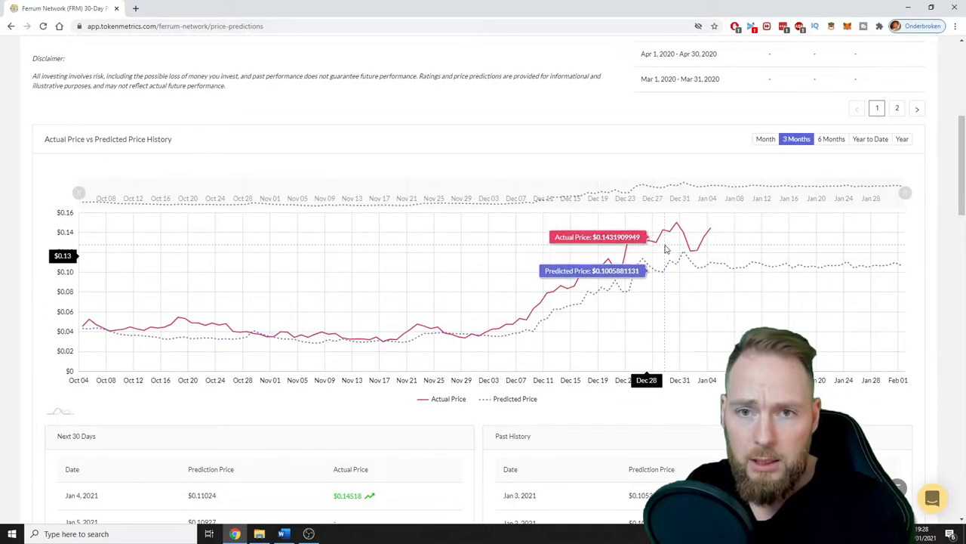
pyautogui.scroll(-3)
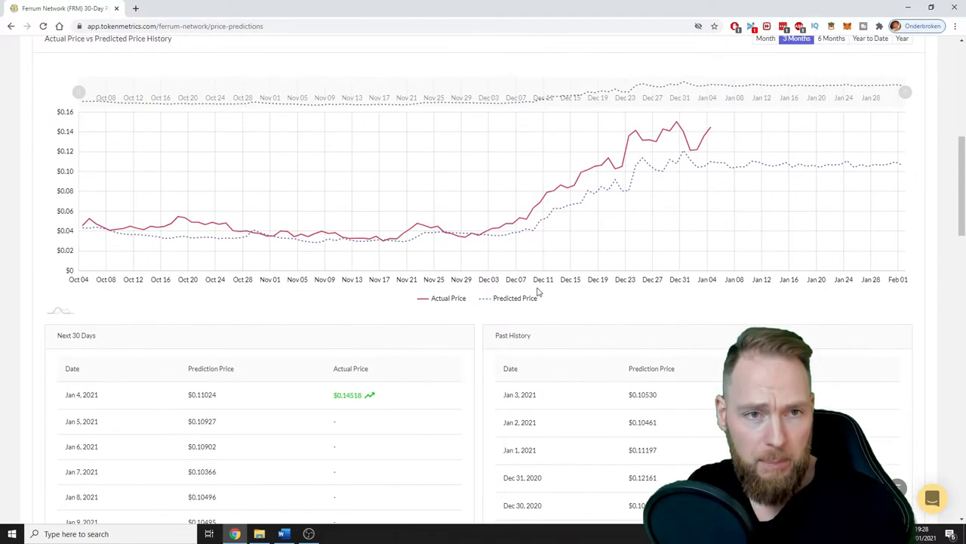
pyautogui.scroll(-3)
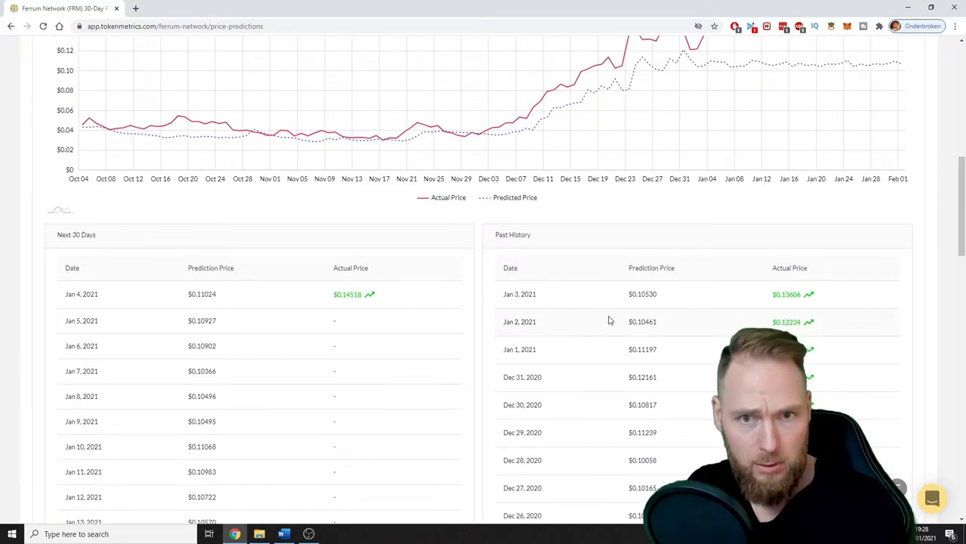
pyautogui.scroll(-3)
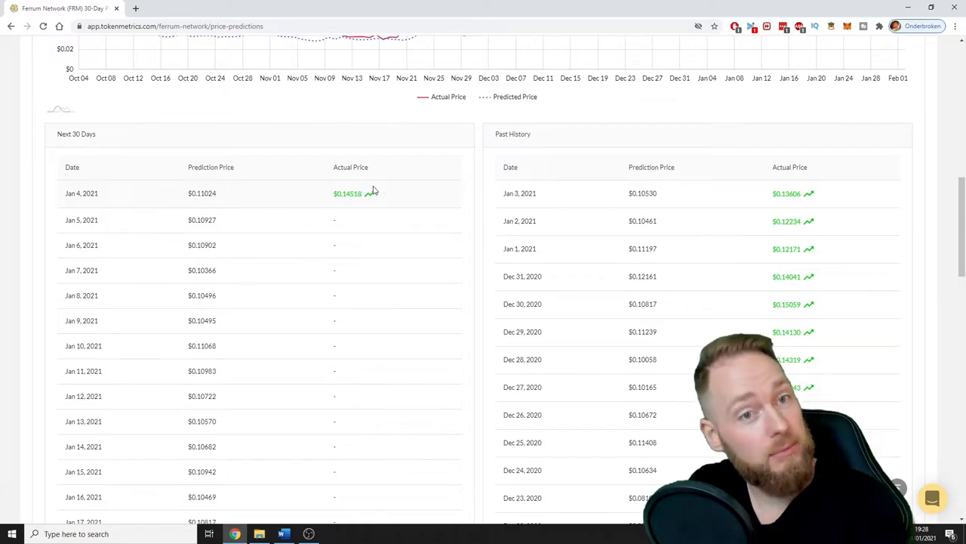
pyautogui.scroll(-3)
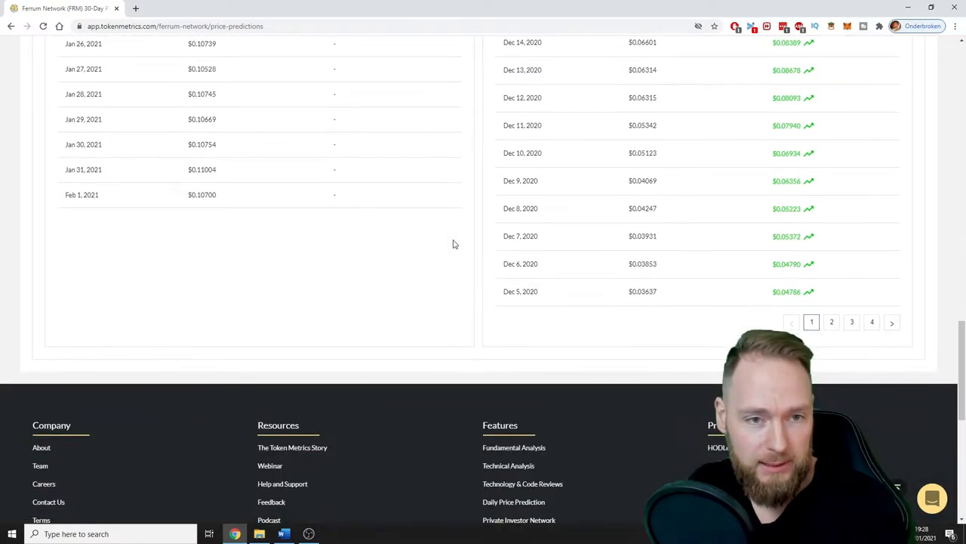
pyautogui.scroll(3)
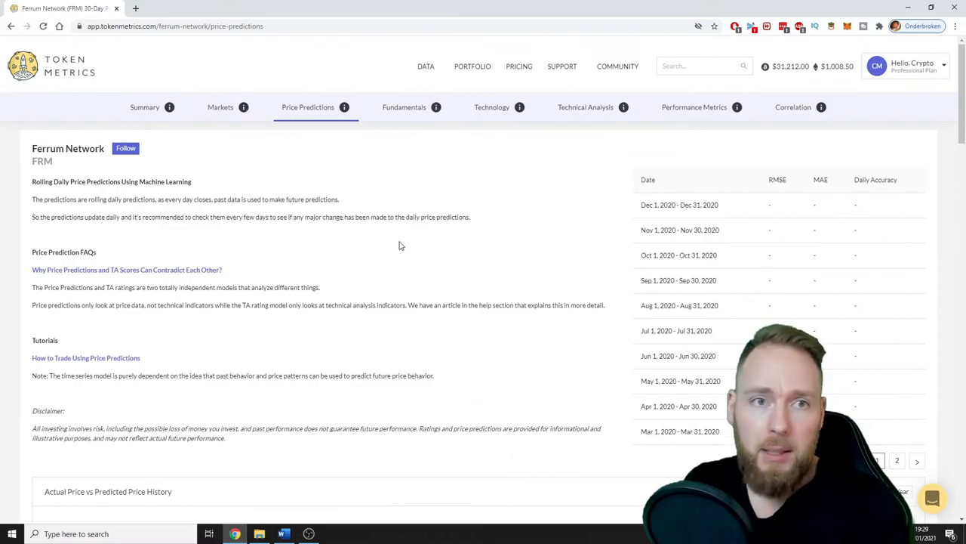
# - Open Ferrum Network's Fundamentals tab and scroll to the 53.05% score summary and team
pyautogui.click(404, 107)
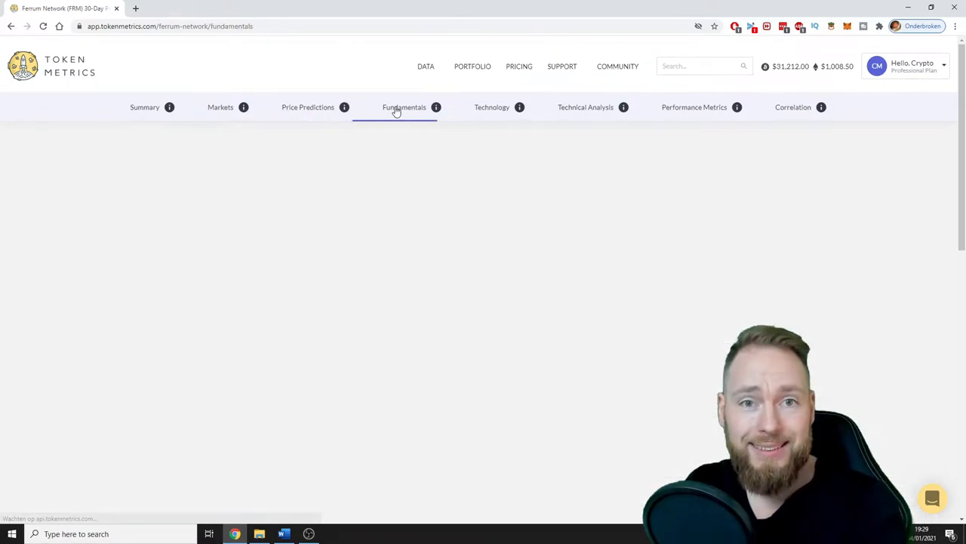
pyautogui.click(404, 107)
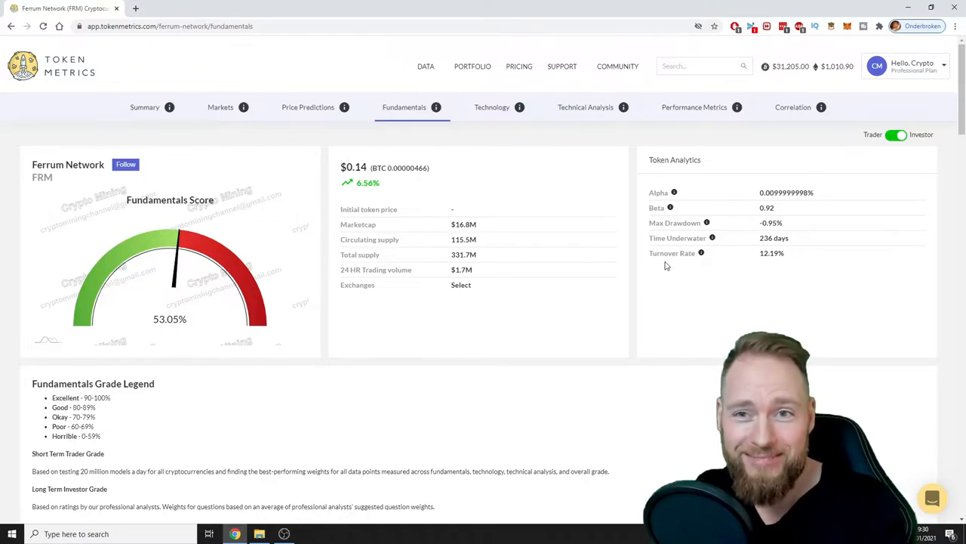
pyautogui.scroll(-3)
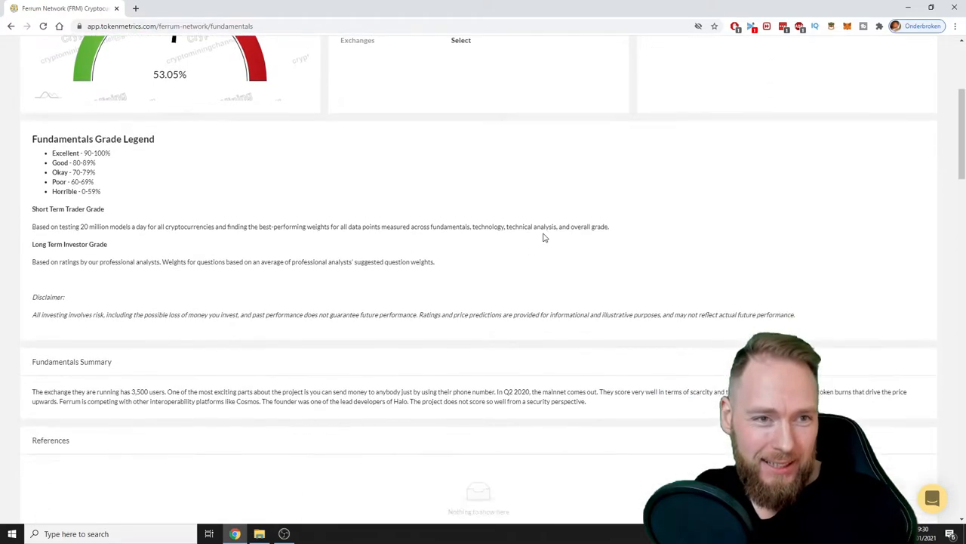
pyautogui.scroll(-3)
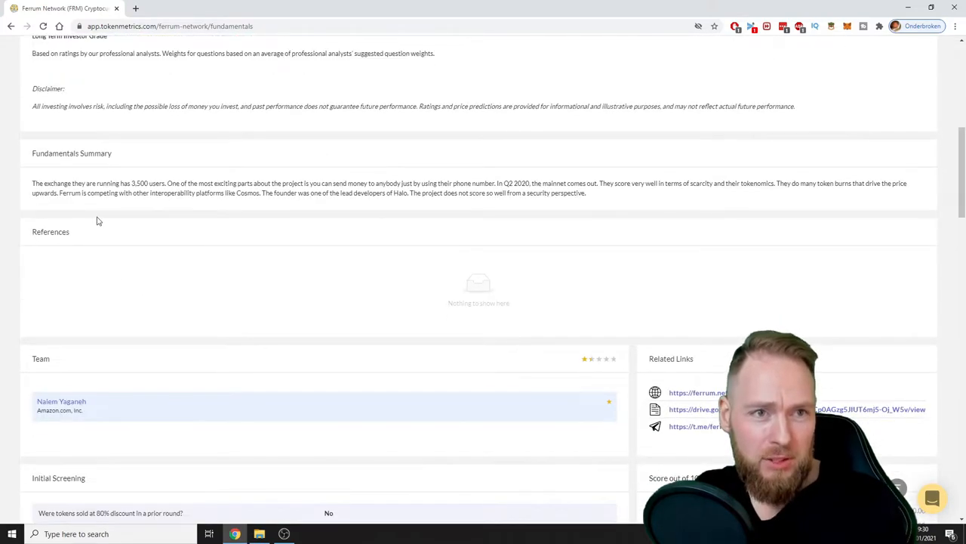
pyautogui.moveTo(97, 211)
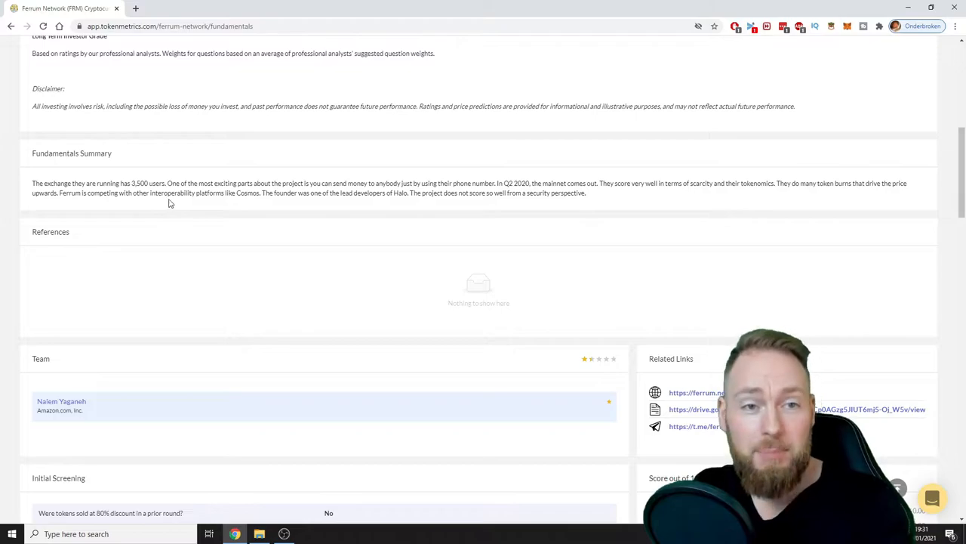
pyautogui.moveTo(293, 214)
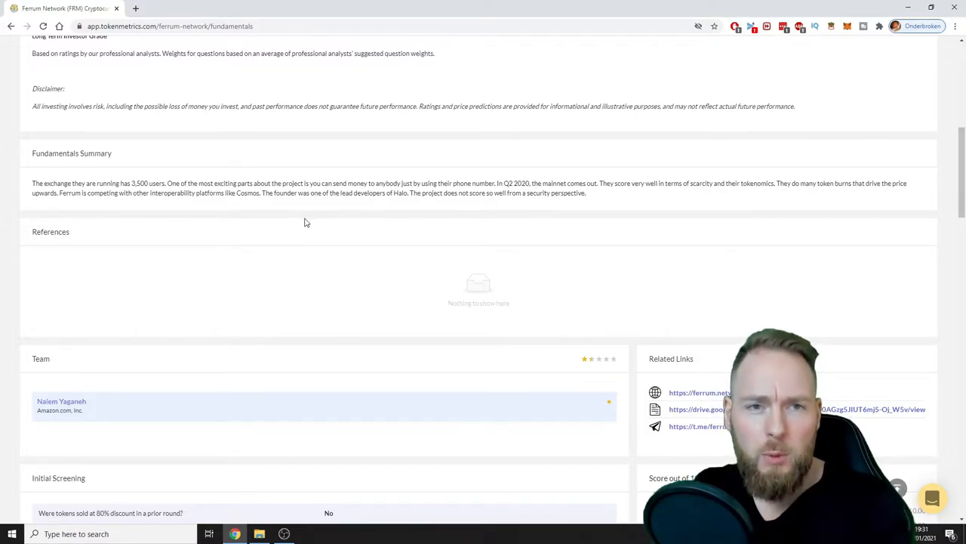
pyautogui.moveTo(377, 219)
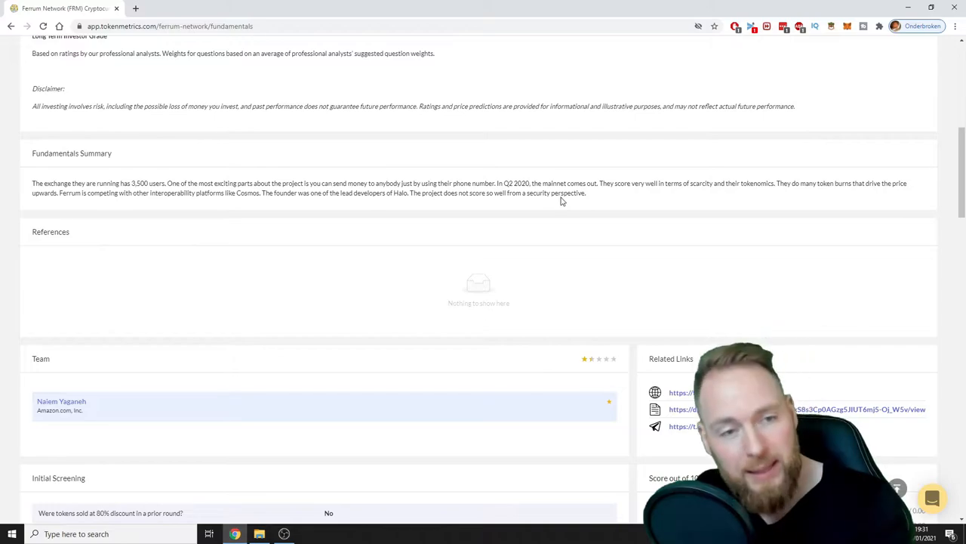
# - Scroll past the scored fundamentals questionnaire (53.05/100) and show the Ferrum Network Discussion tab
pyautogui.scroll(-3)
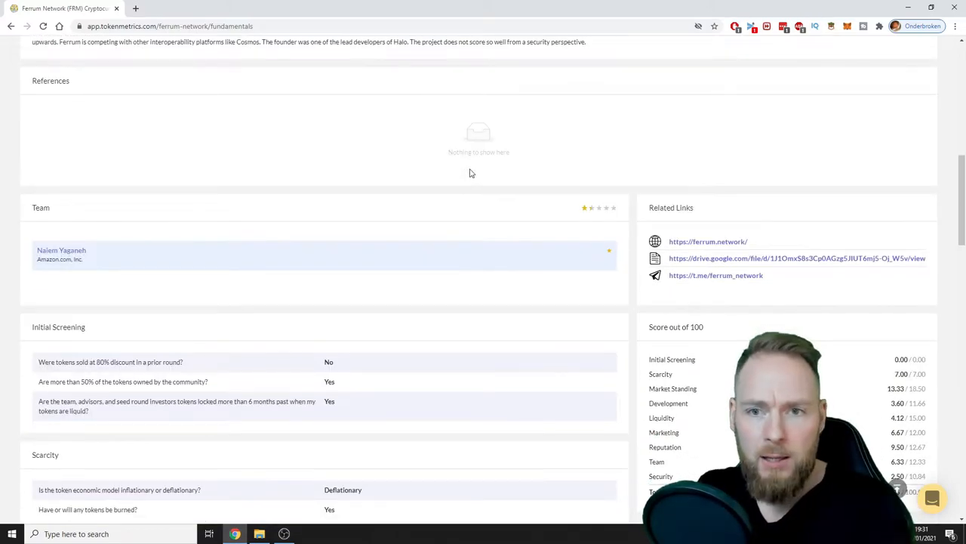
pyautogui.scroll(-3)
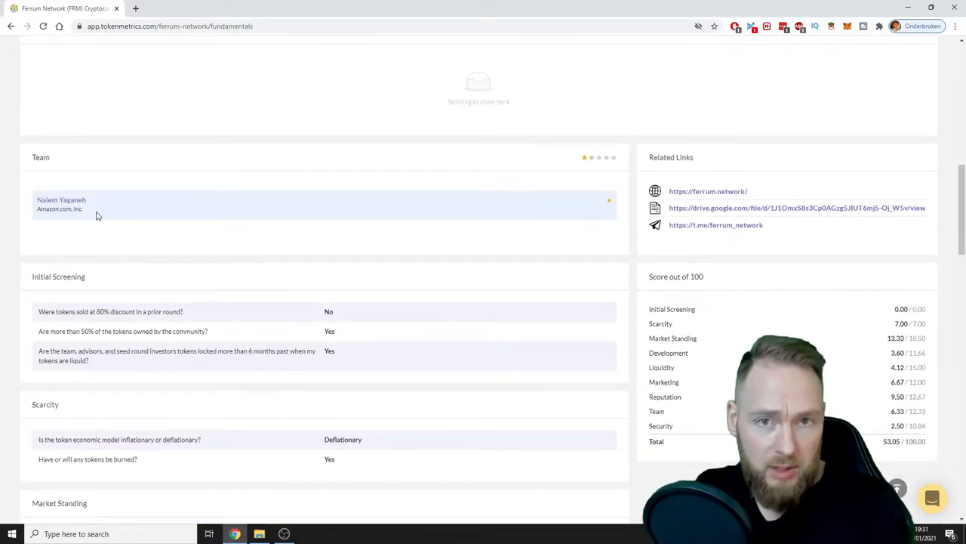
pyautogui.scroll(-3)
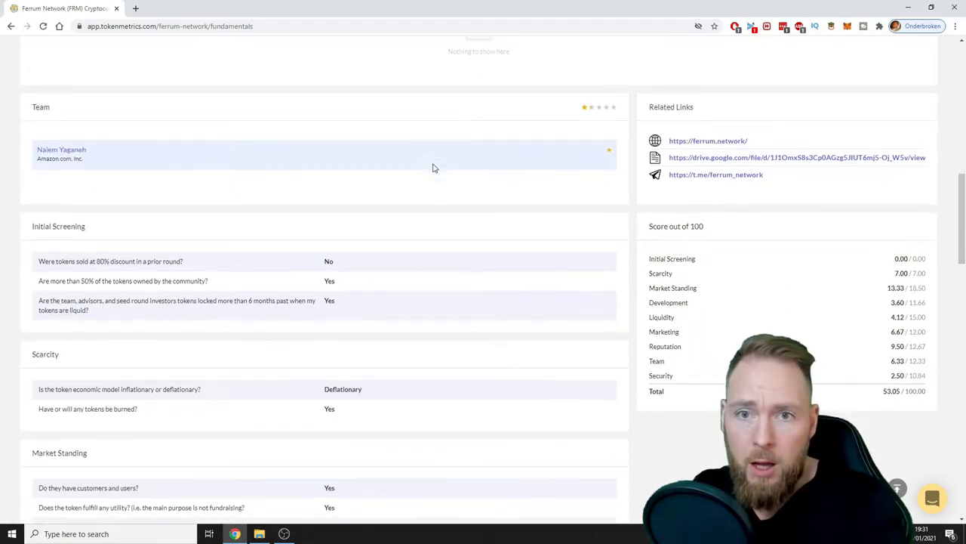
pyautogui.scroll(-3)
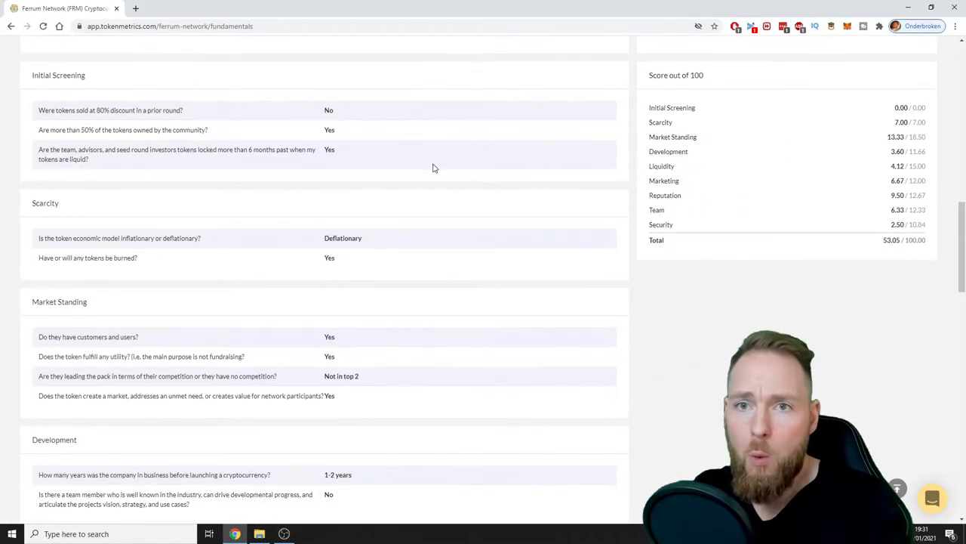
pyautogui.moveTo(709, 133)
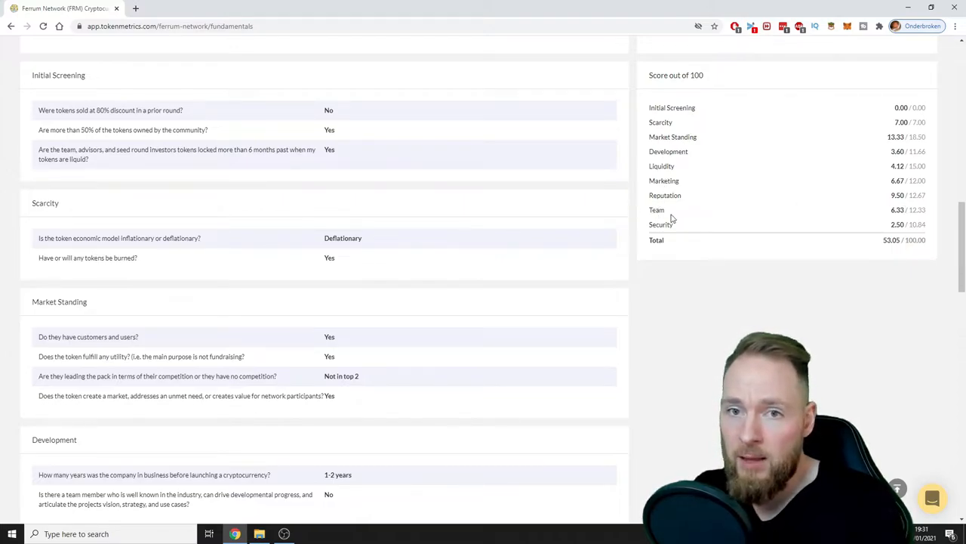
pyautogui.moveTo(661, 224)
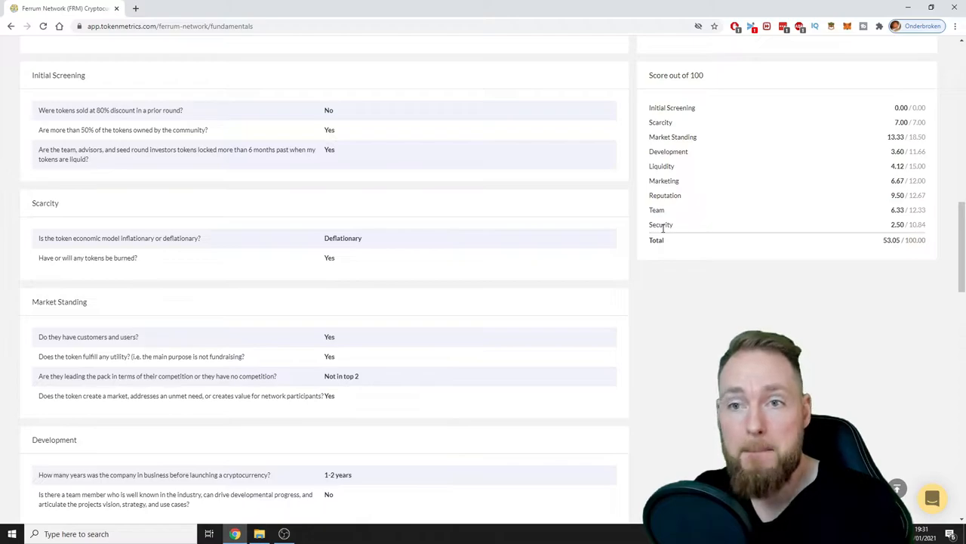
pyautogui.scroll(-3)
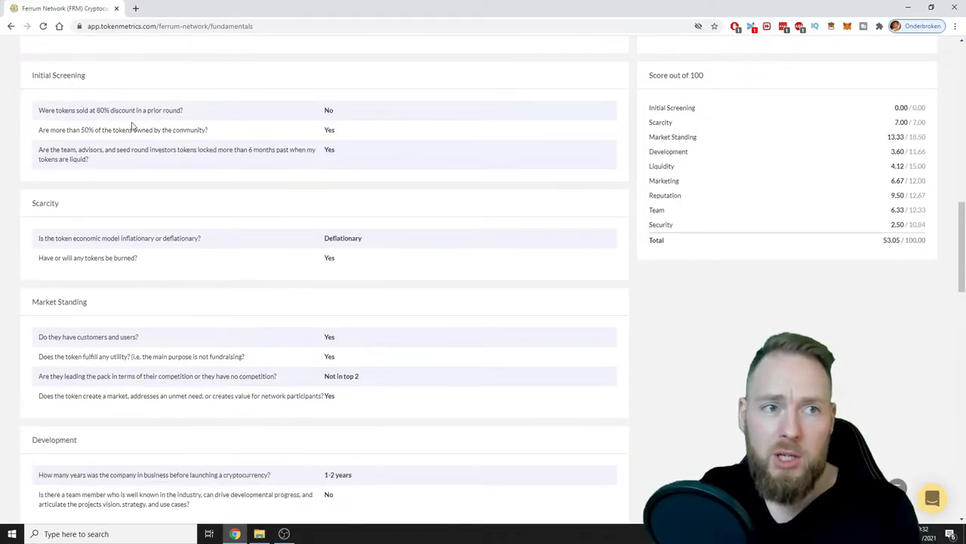
pyautogui.scroll(-3)
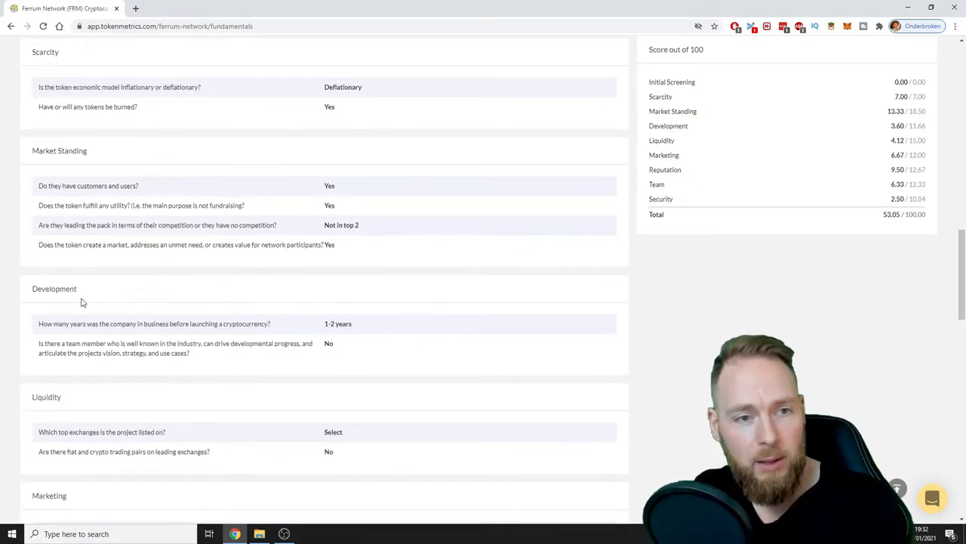
pyautogui.scroll(-3)
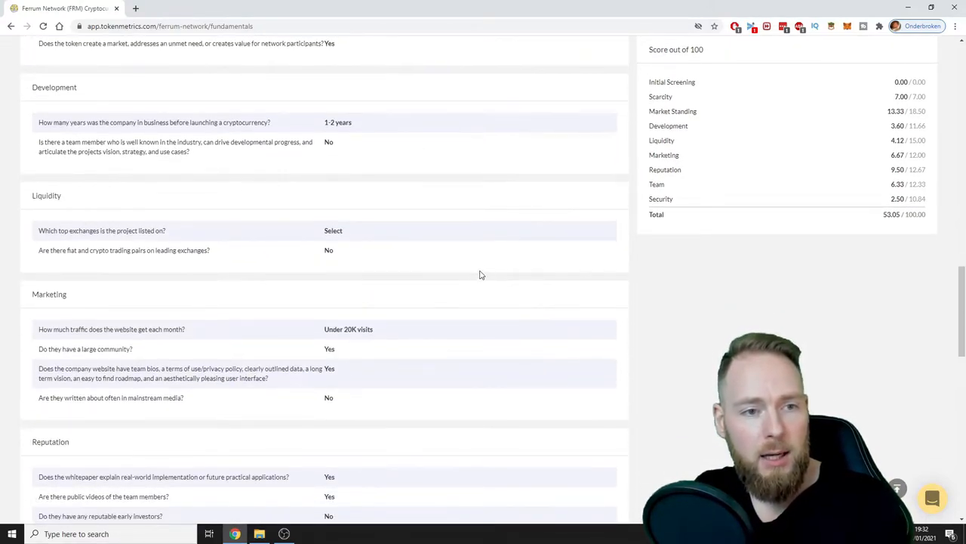
pyautogui.scroll(-3)
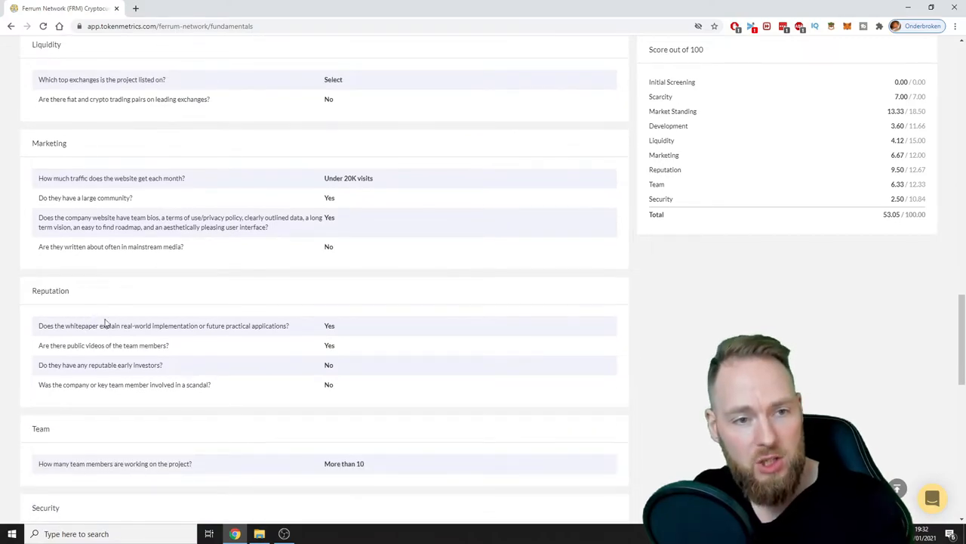
pyautogui.scroll(-3)
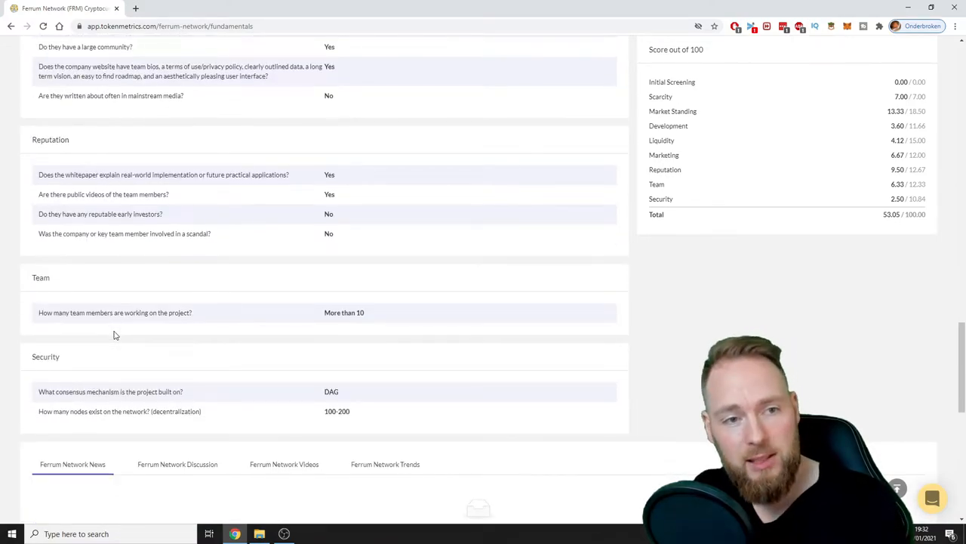
pyautogui.scroll(-3)
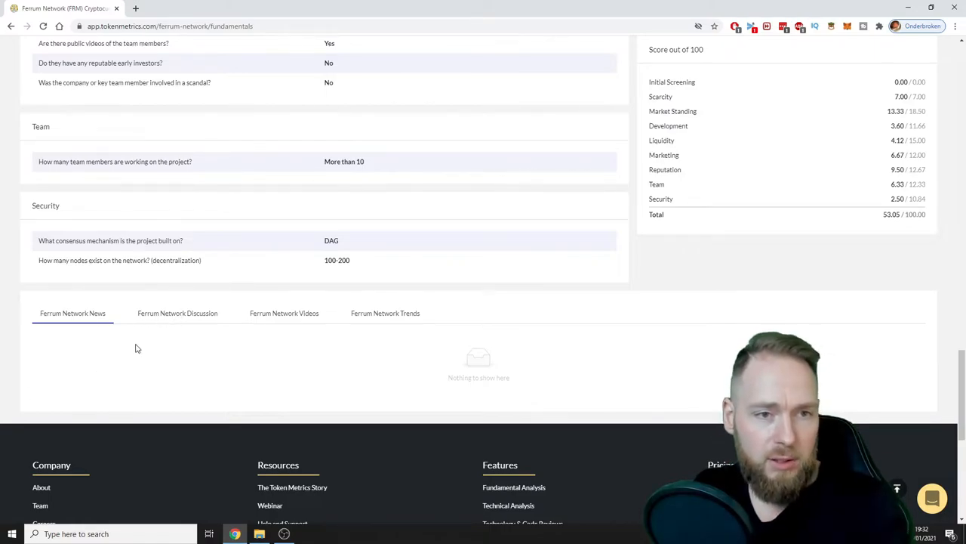
pyautogui.moveTo(51, 372)
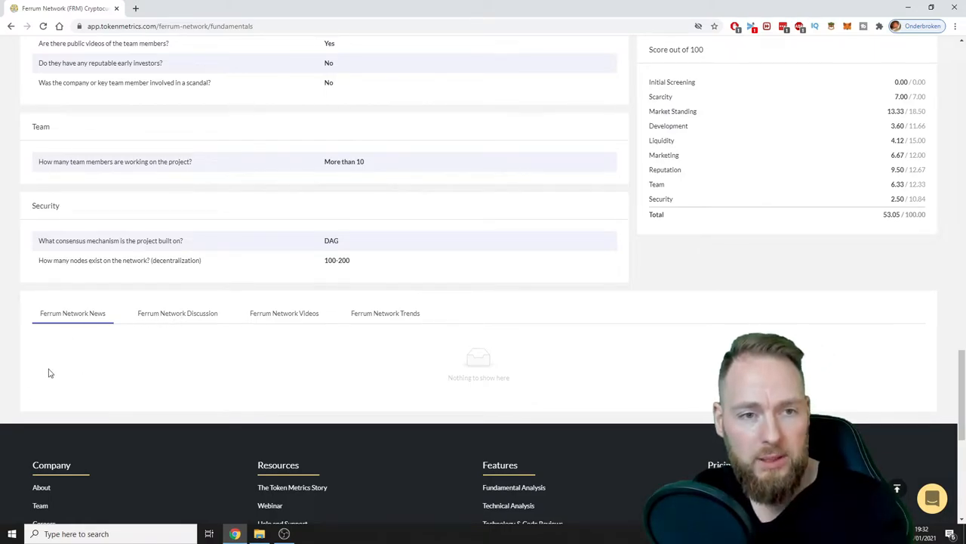
pyautogui.click(178, 313)
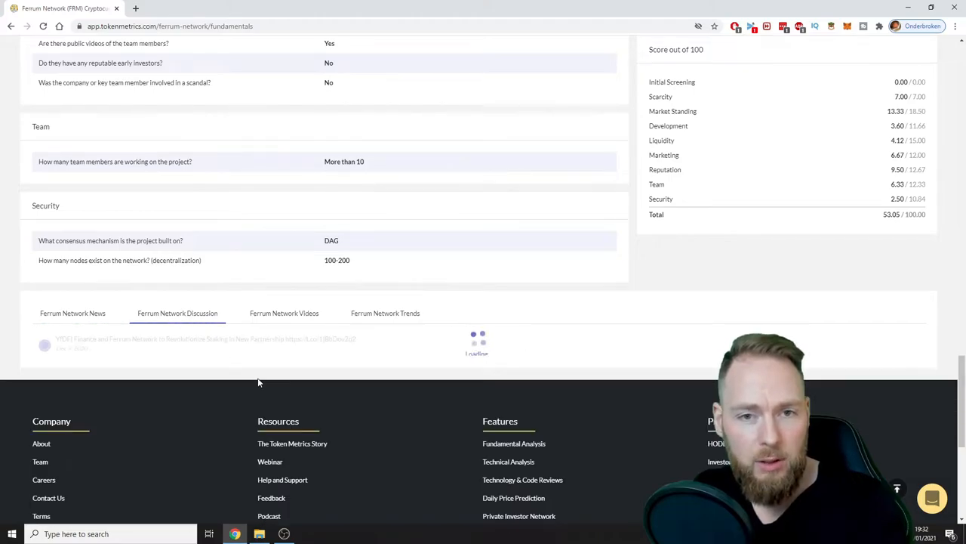
# - Scroll through Ferrum Network's Technology page: 50.91% score (28/55), summary and Innovation answers
pyautogui.scroll(-3)
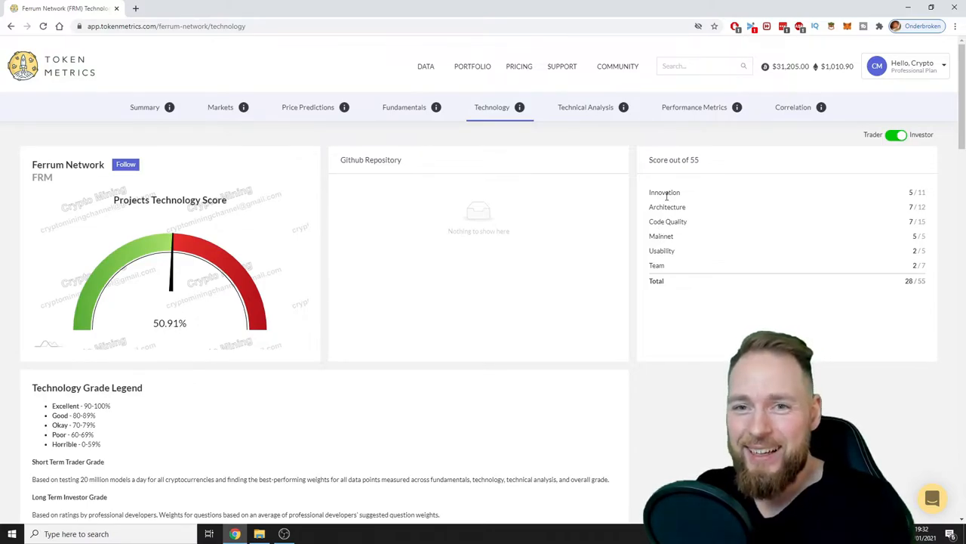
pyautogui.scroll(-3)
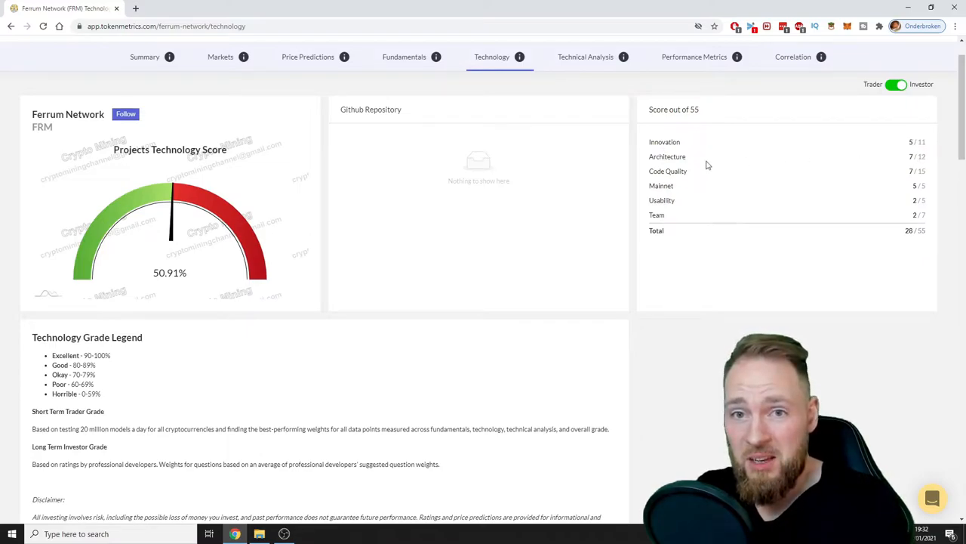
pyautogui.moveTo(687, 188)
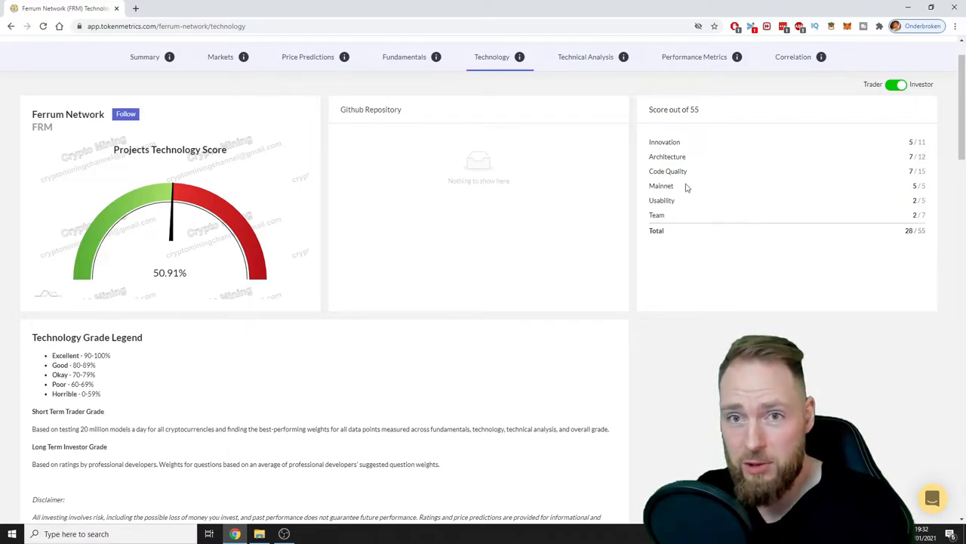
pyautogui.moveTo(662, 199)
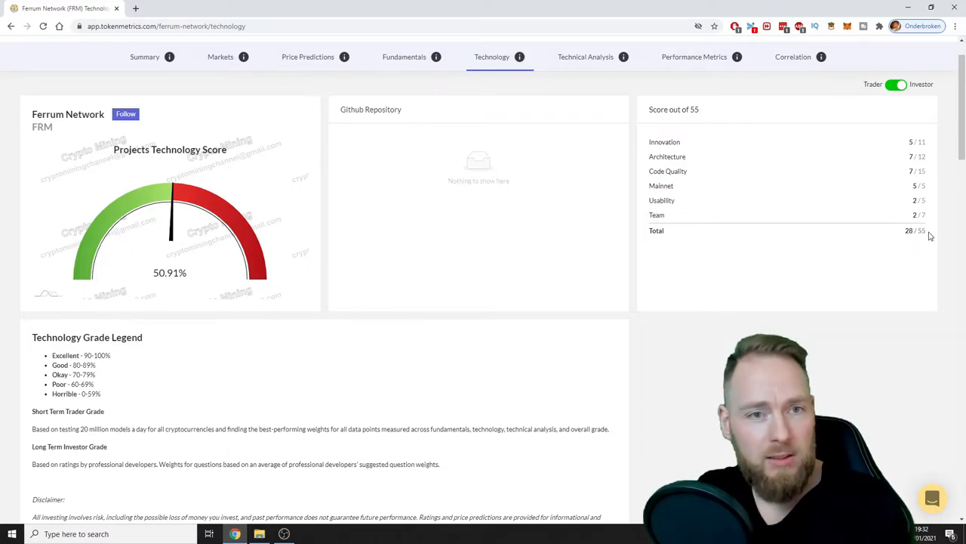
pyautogui.scroll(-3)
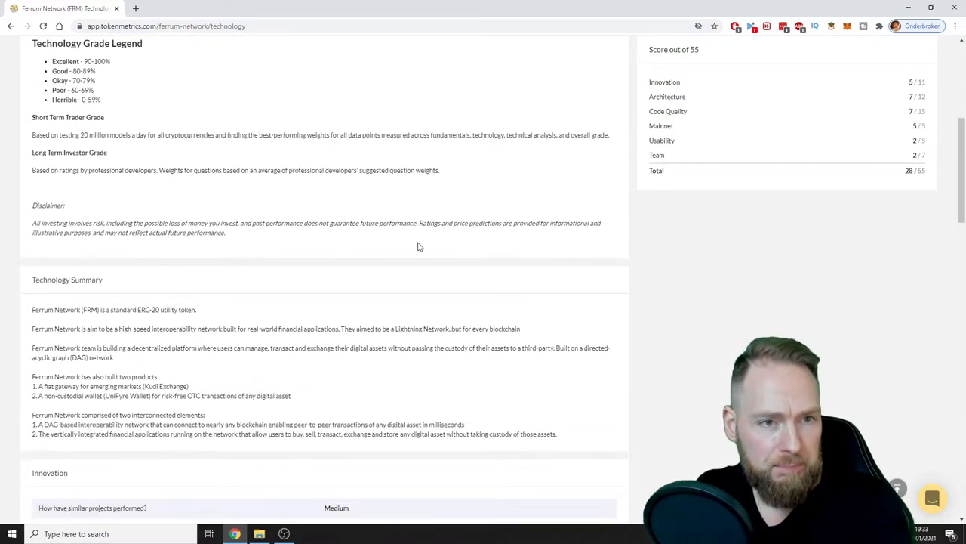
pyautogui.scroll(-3)
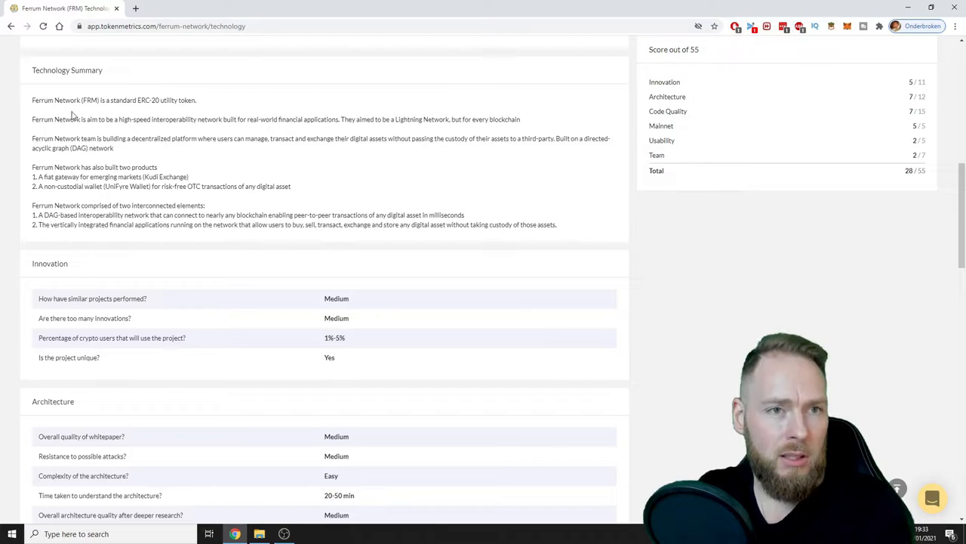
pyautogui.moveTo(93, 133)
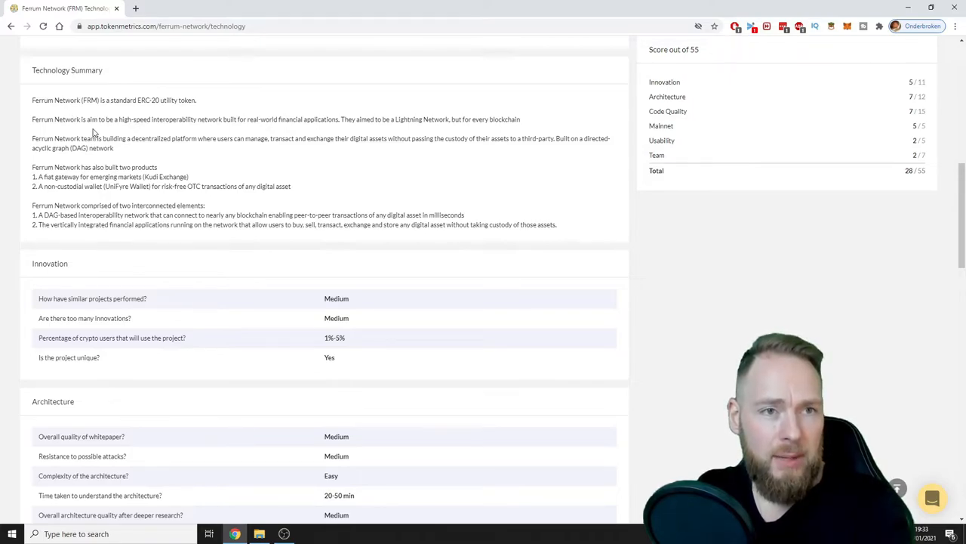
pyautogui.moveTo(179, 131)
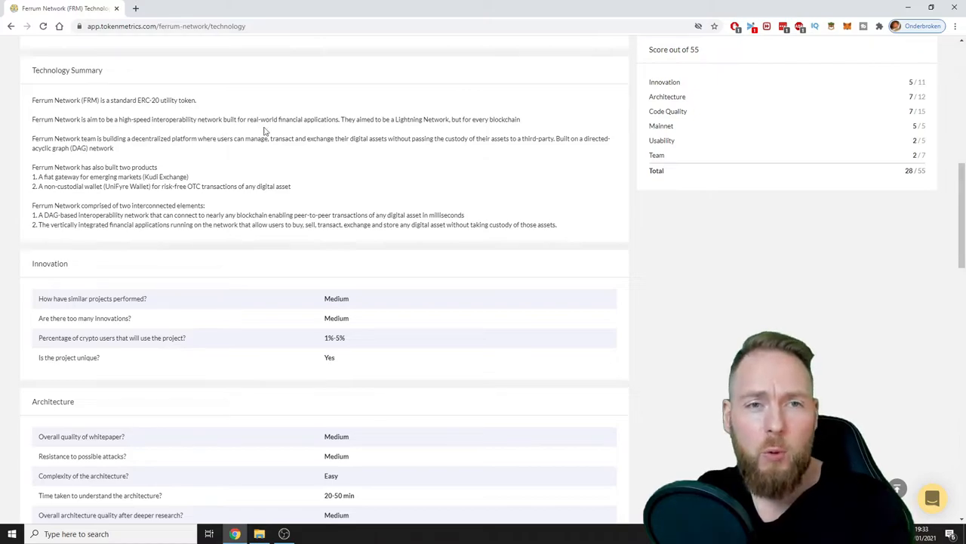
pyautogui.moveTo(373, 134)
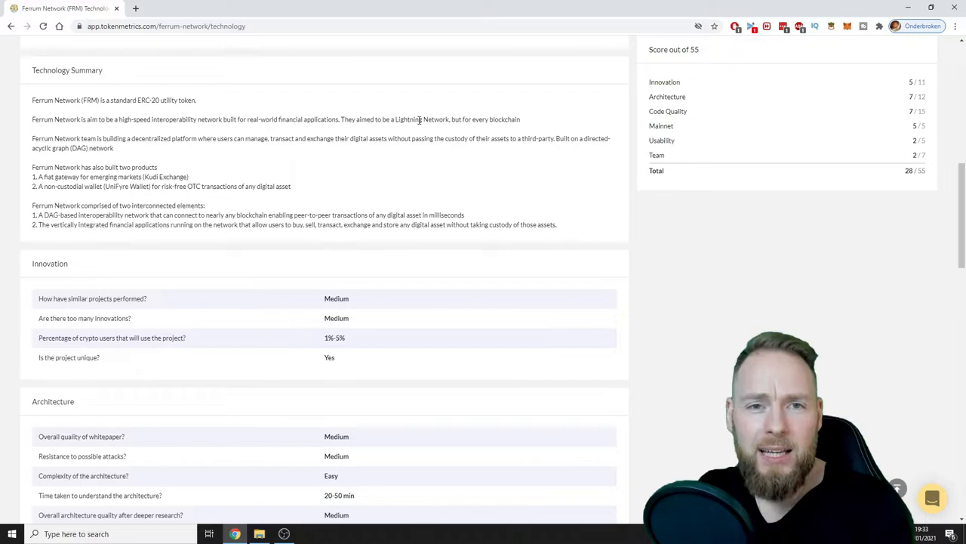
pyautogui.moveTo(174, 175)
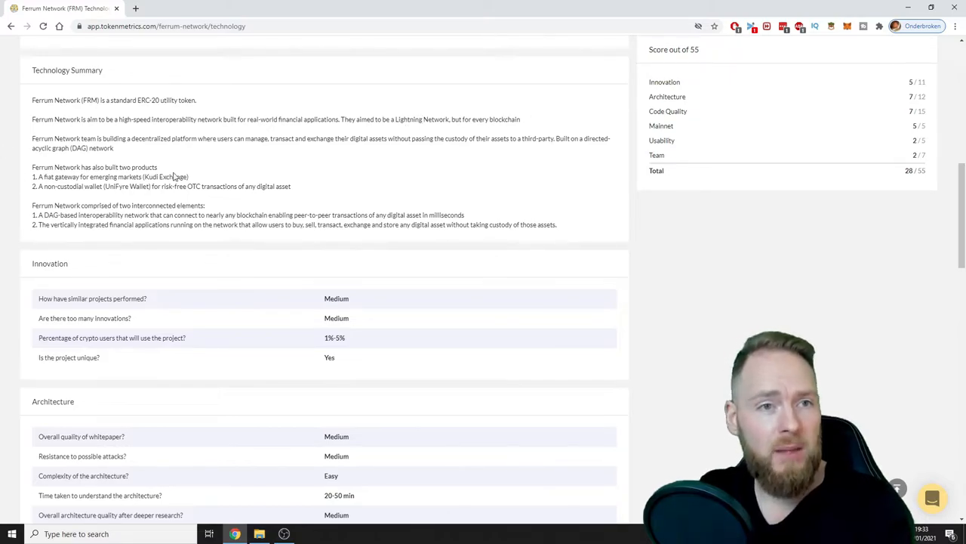
pyautogui.moveTo(76, 146)
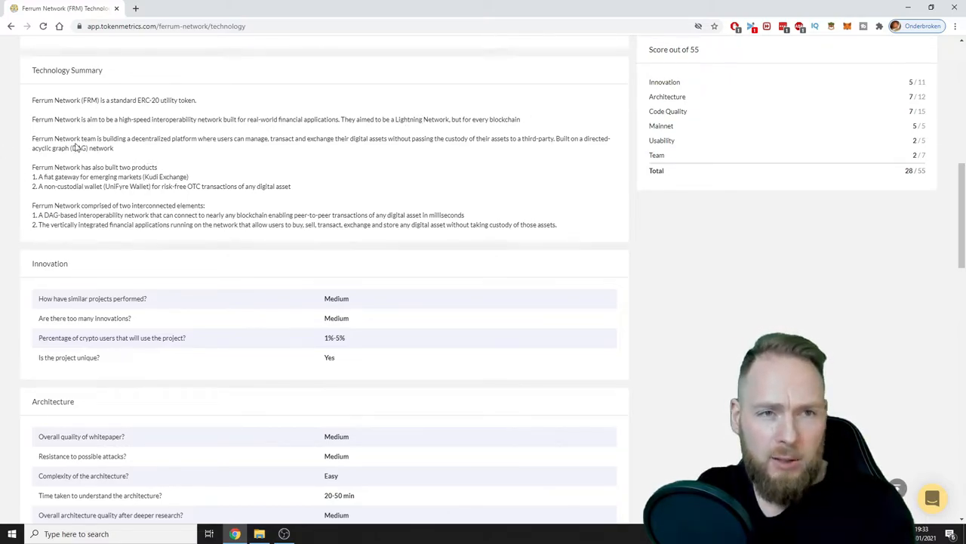
pyautogui.moveTo(157, 147)
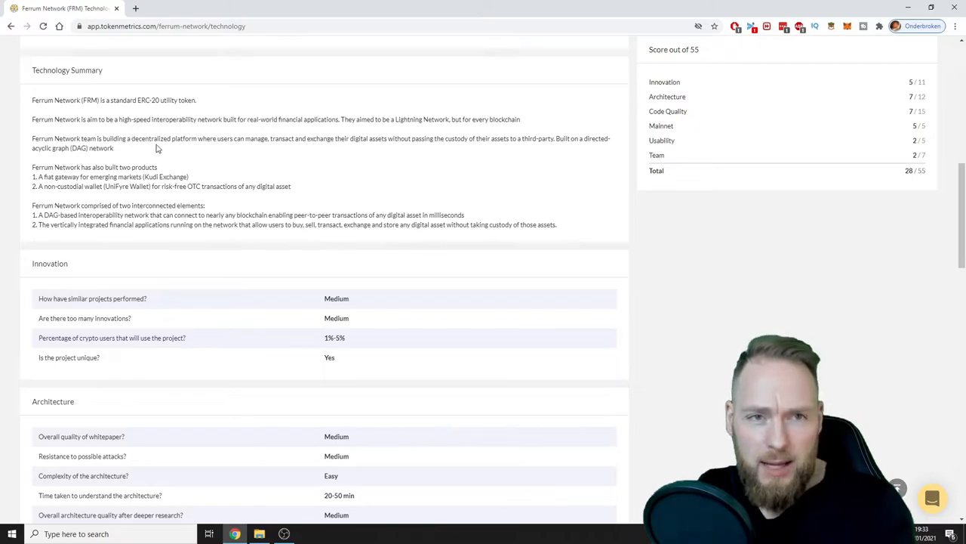
pyautogui.moveTo(301, 149)
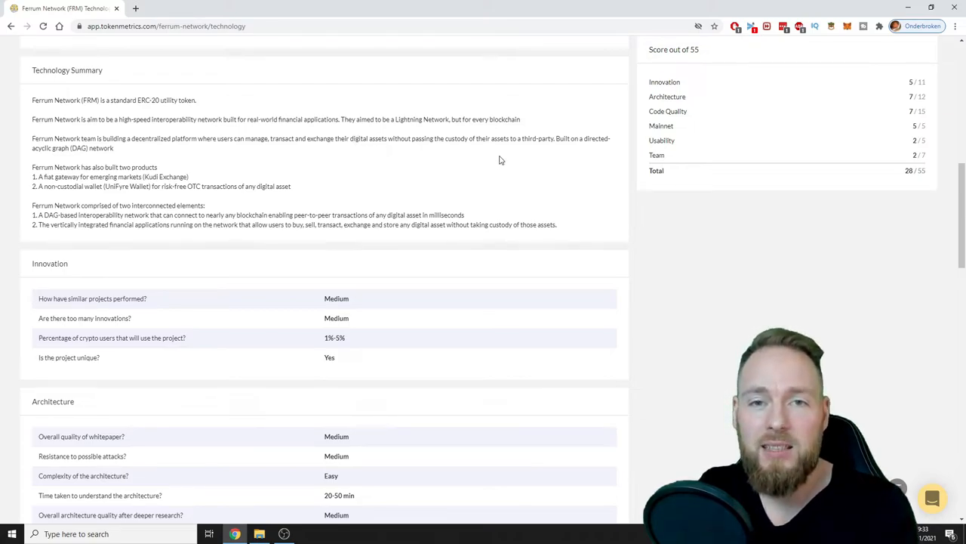
pyautogui.moveTo(517, 158)
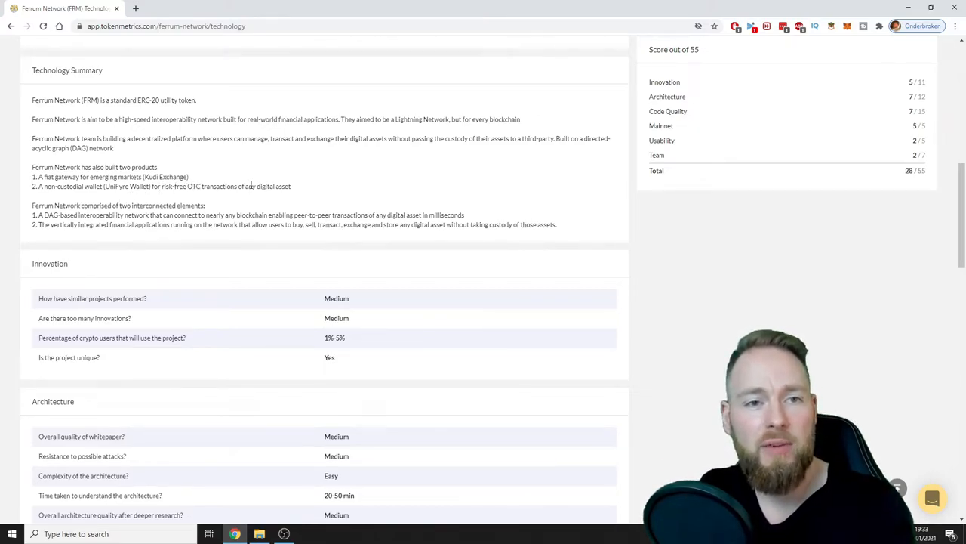
pyautogui.moveTo(245, 280)
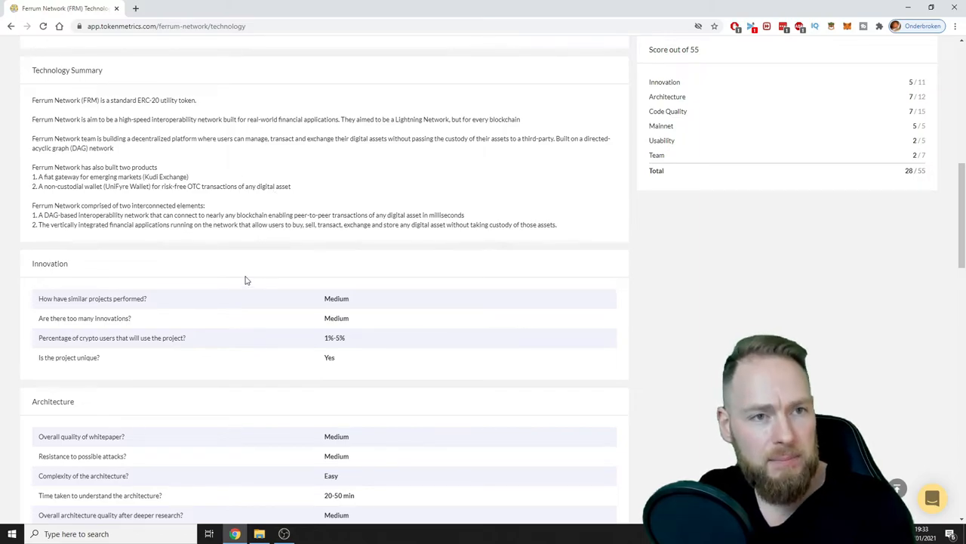
pyautogui.scroll(-3)
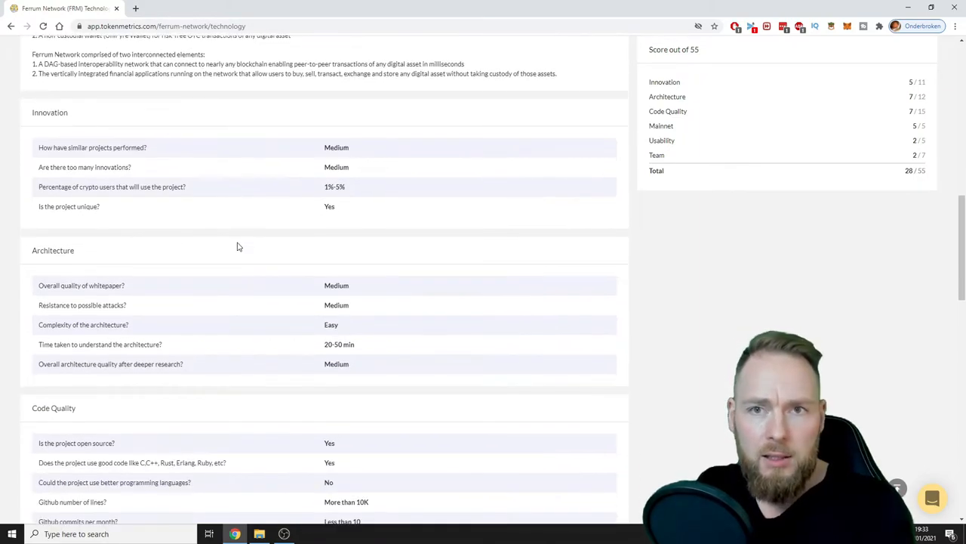
pyautogui.scroll(-3)
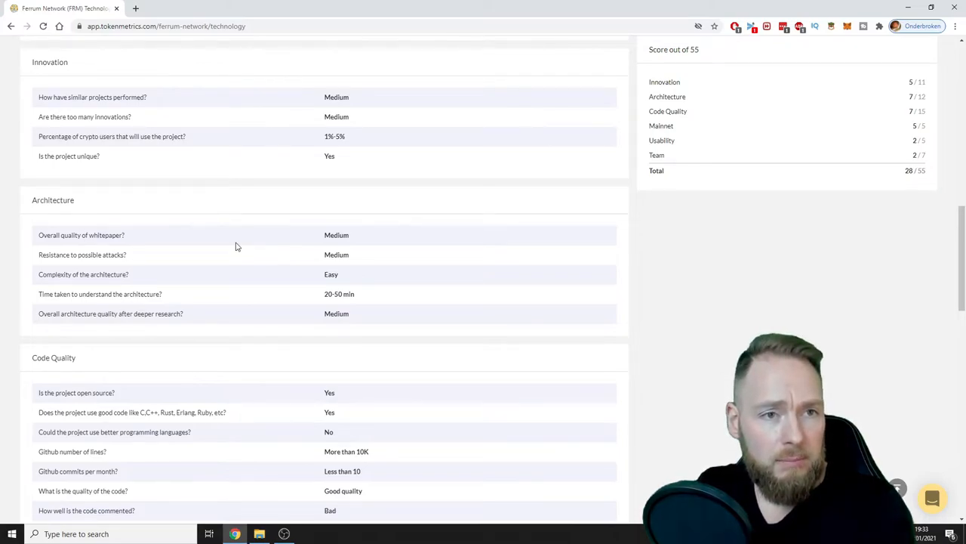
pyautogui.scroll(-3)
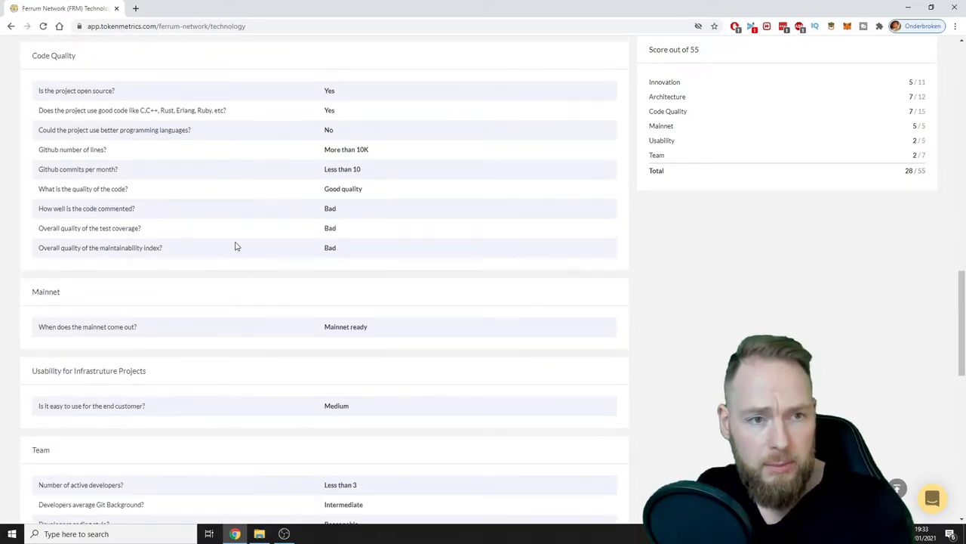
pyautogui.scroll(-3)
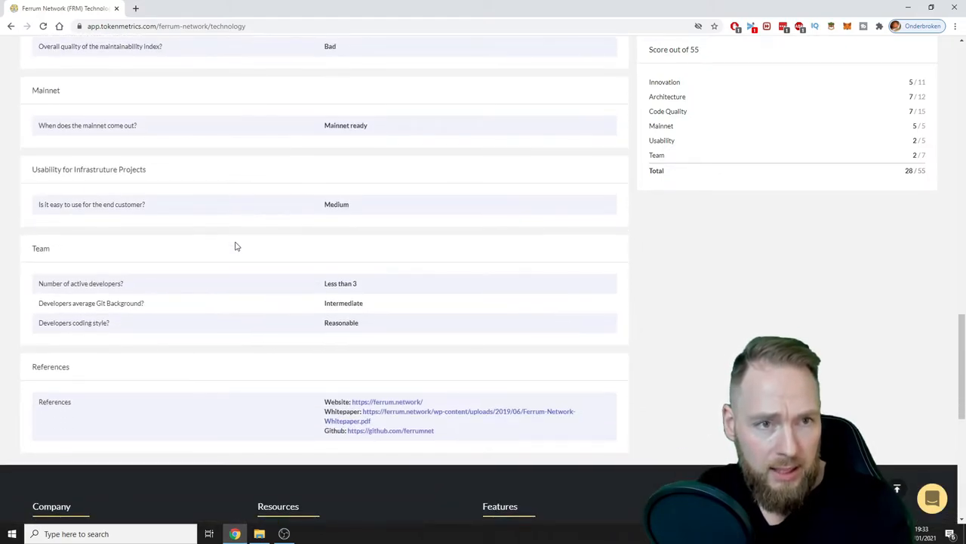
pyautogui.scroll(-3)
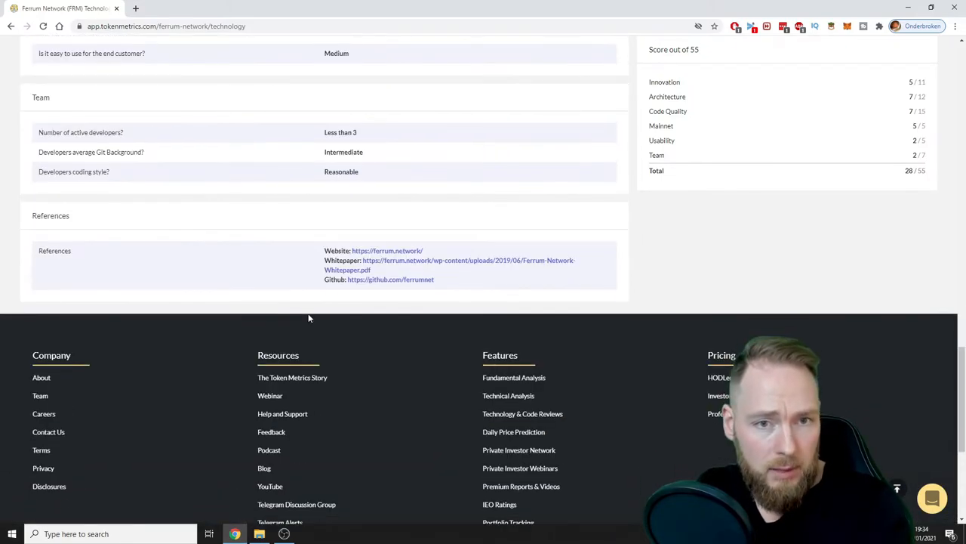
pyautogui.scroll(3)
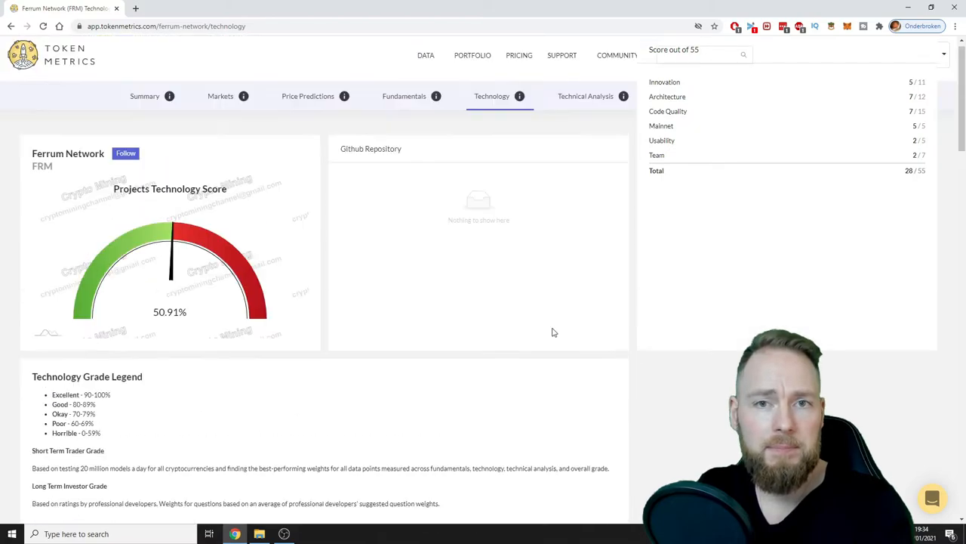
pyautogui.click(586, 96)
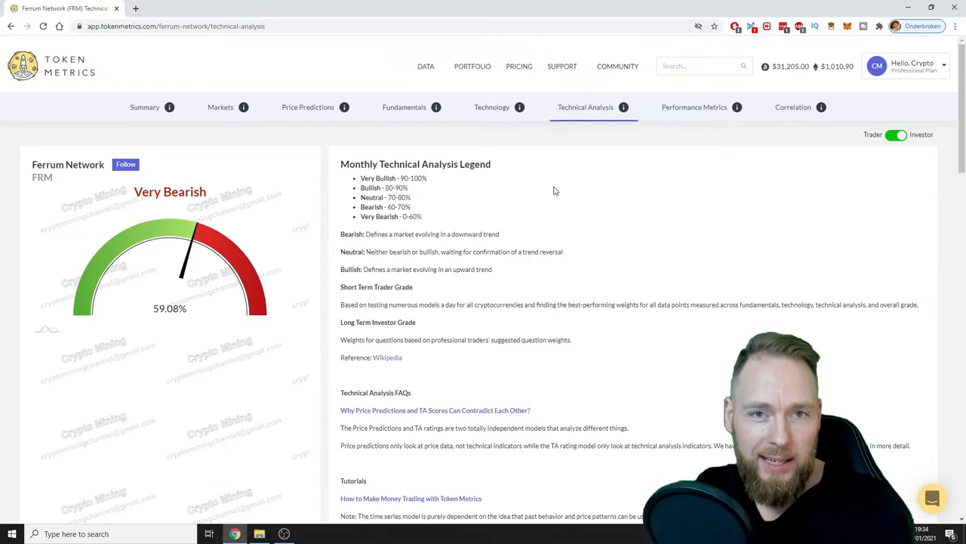
pyautogui.scroll(-3)
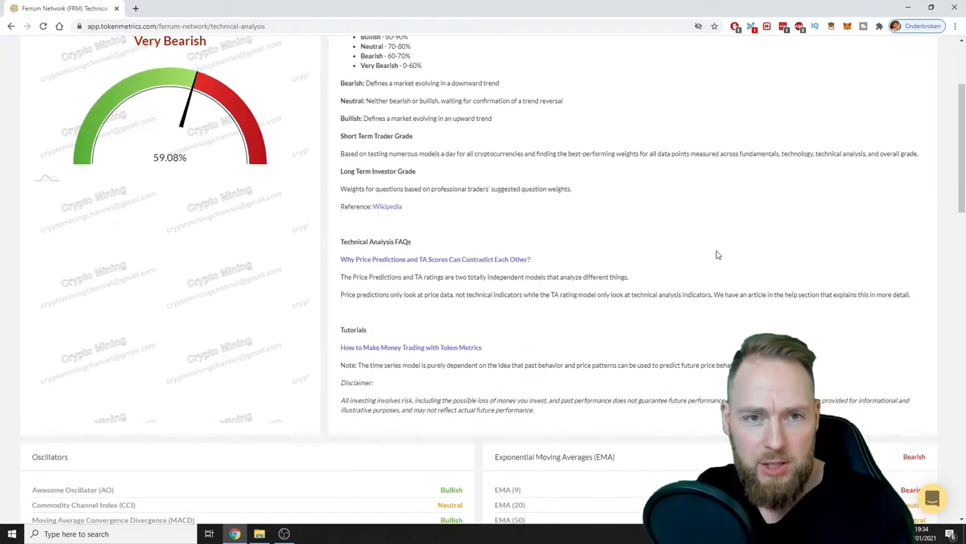
pyautogui.scroll(-3)
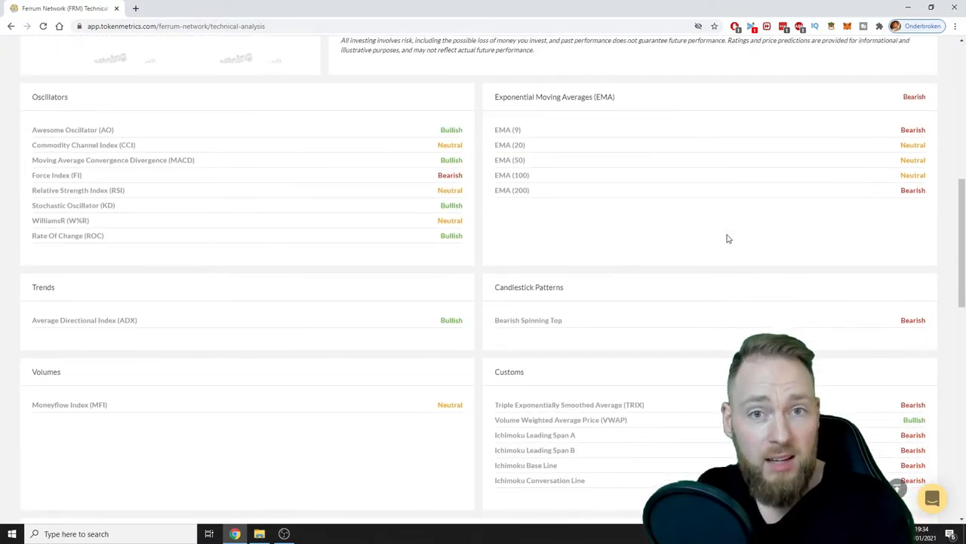
pyautogui.scroll(-3)
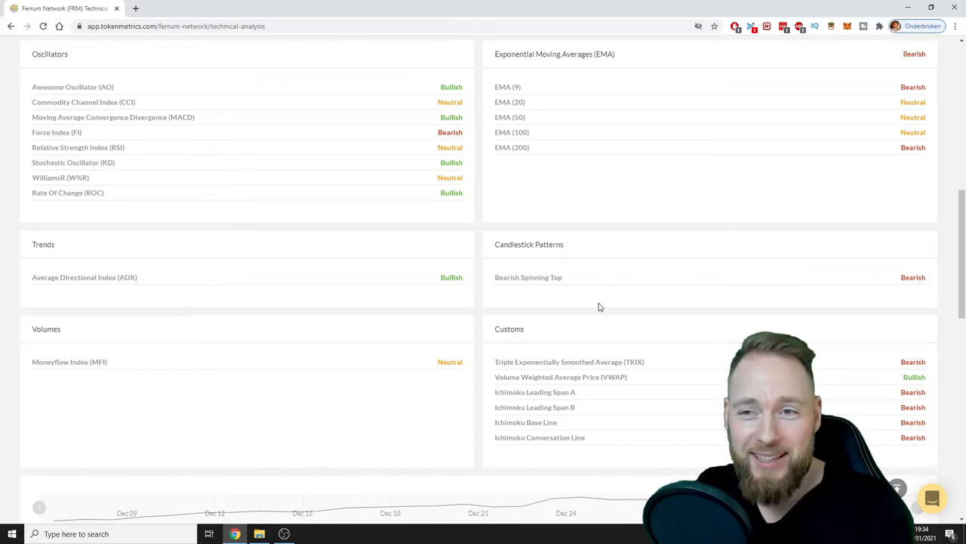
pyautogui.moveTo(442, 237)
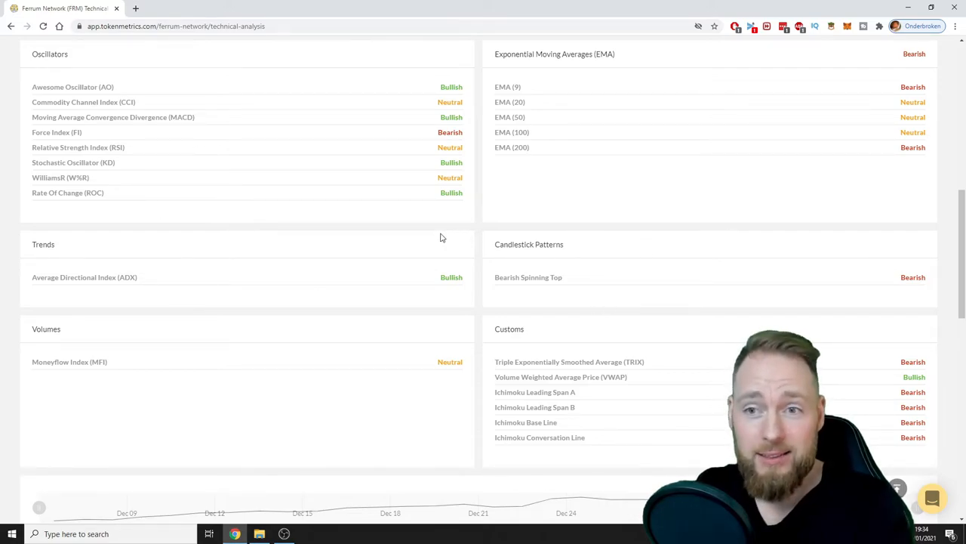
pyautogui.scroll(-3)
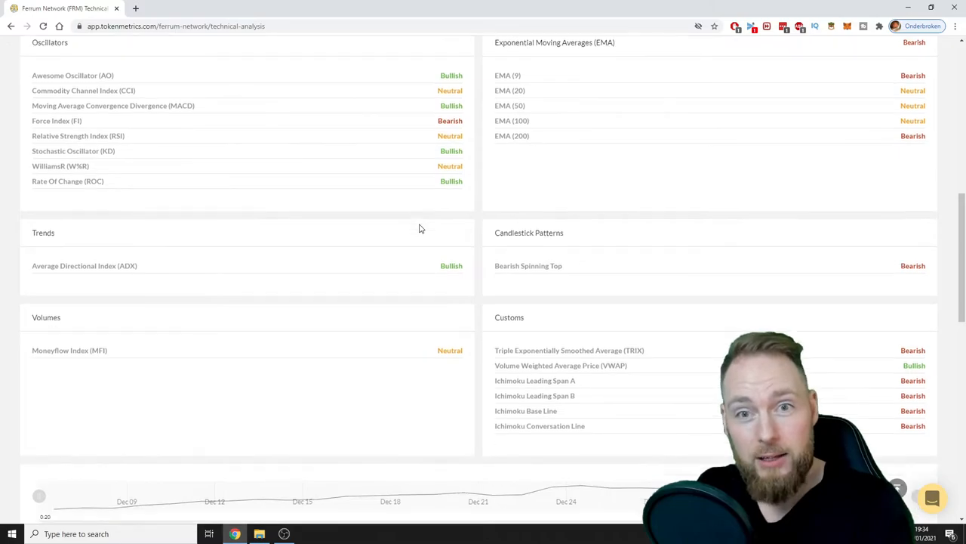
pyautogui.scroll(-3)
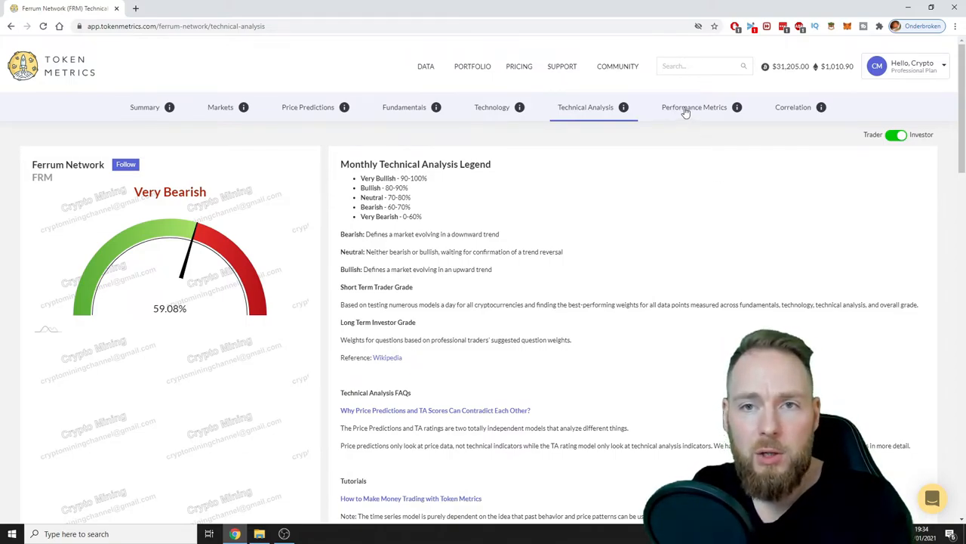
# - Open Performance Metrics and review Ferrum Network's cumulative returns and key metrics versus bitcoin
pyautogui.click(693, 106)
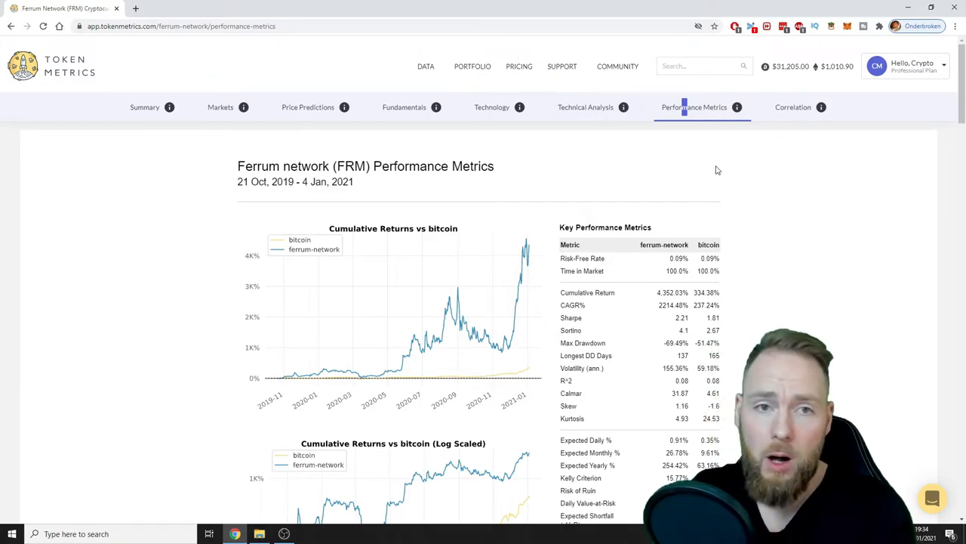
pyautogui.moveTo(200, 248)
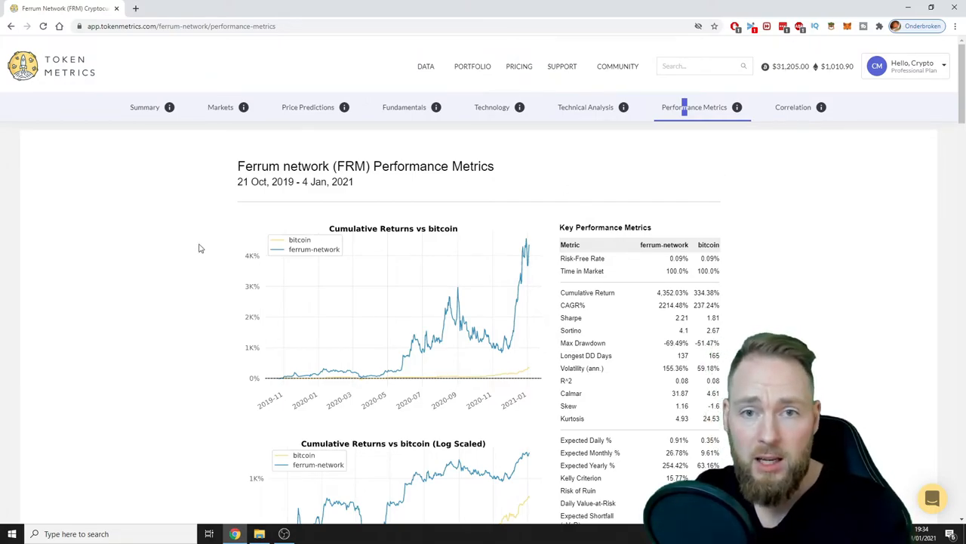
pyautogui.moveTo(188, 233)
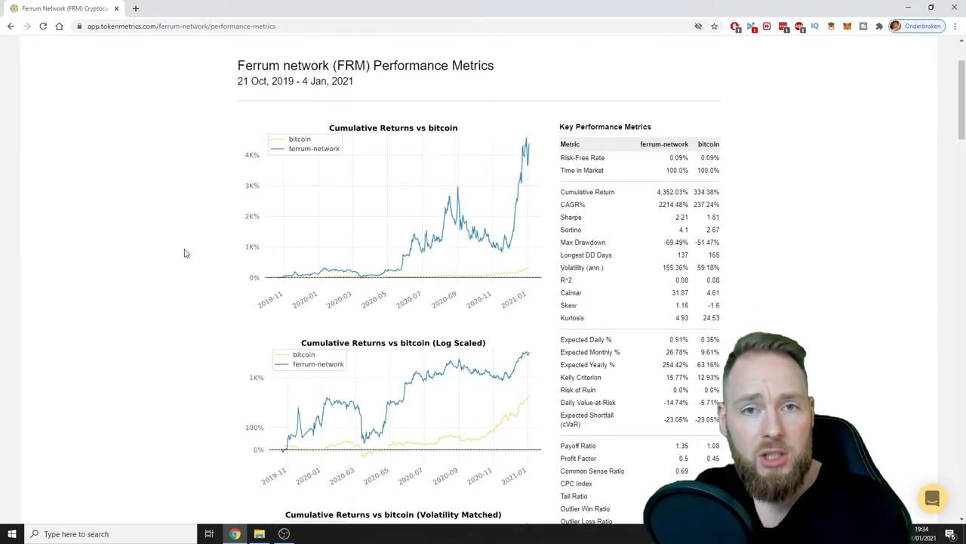
pyautogui.scroll(-3)
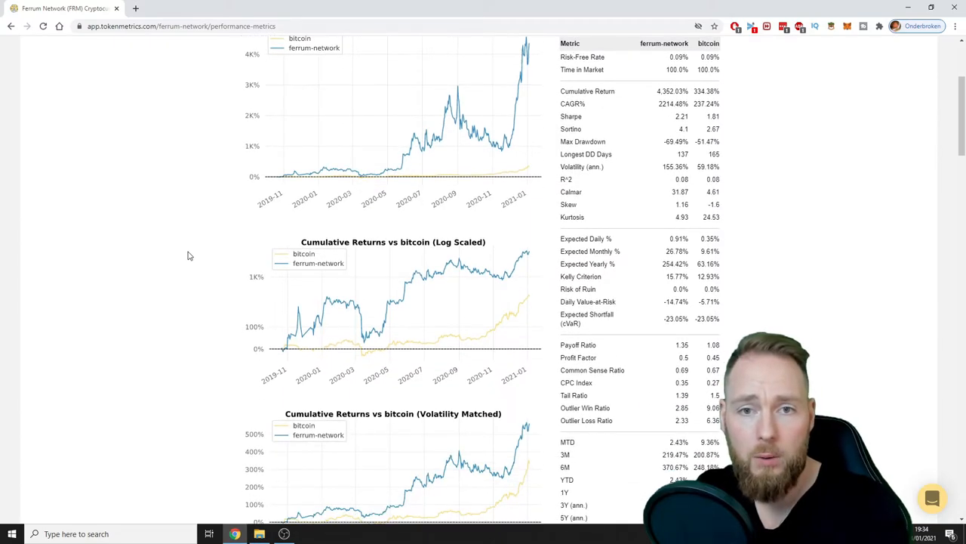
pyautogui.scroll(-3)
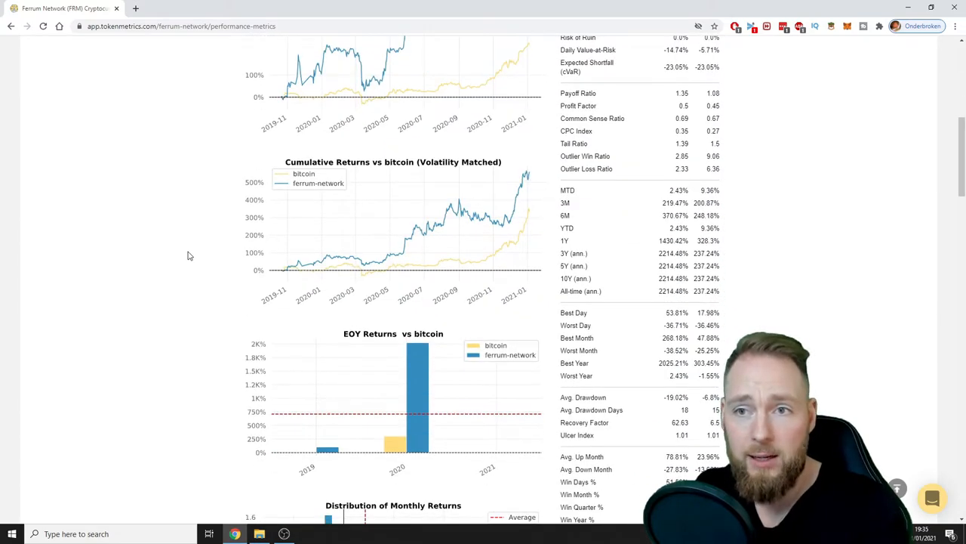
pyautogui.scroll(-3)
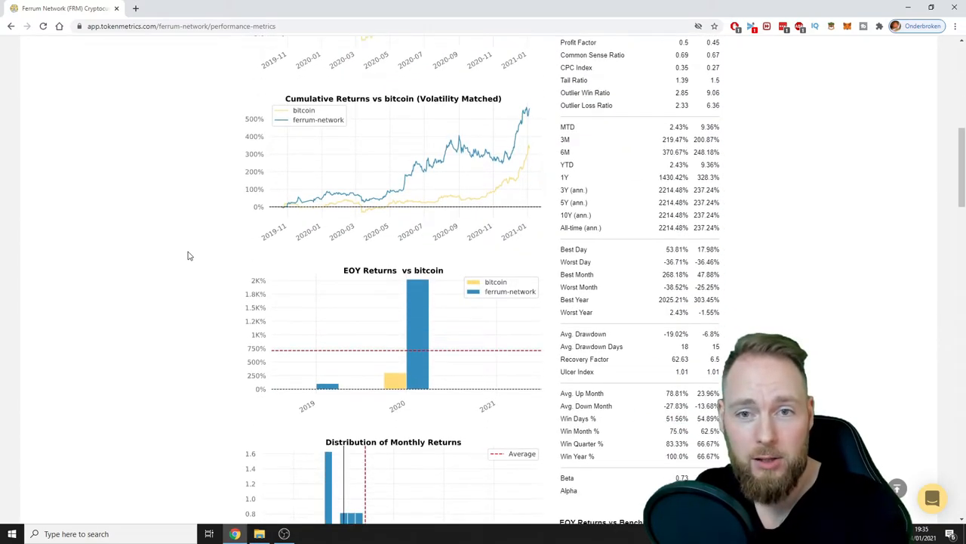
pyautogui.scroll(-3)
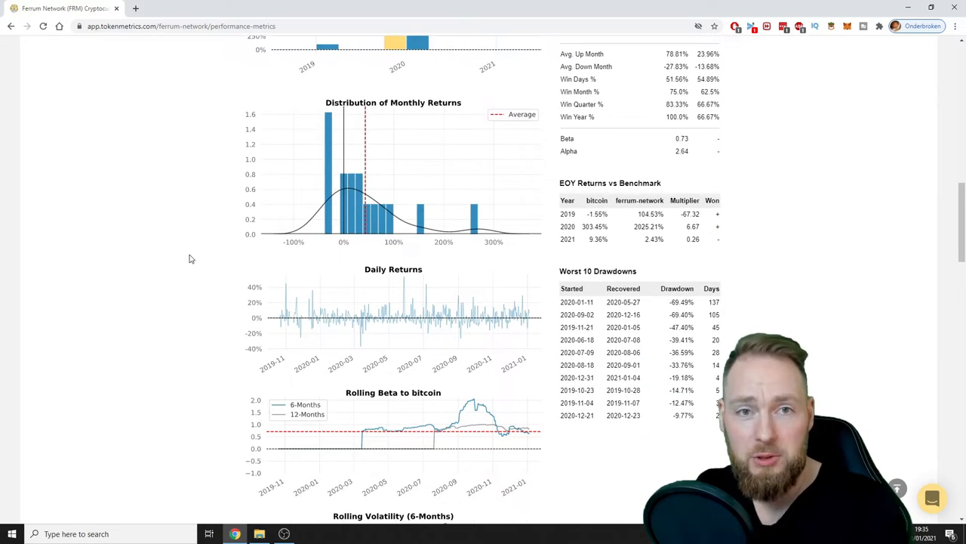
pyautogui.scroll(-3)
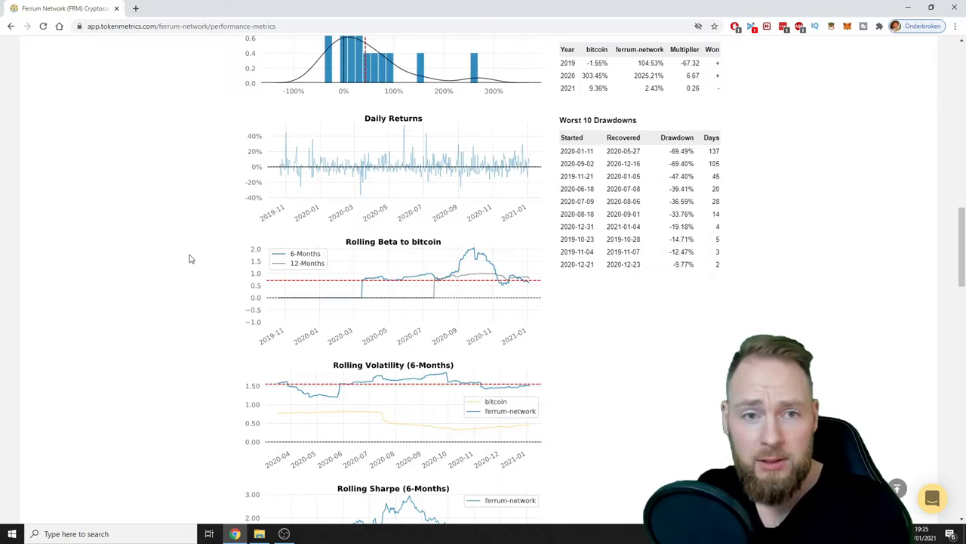
pyautogui.scroll(-3)
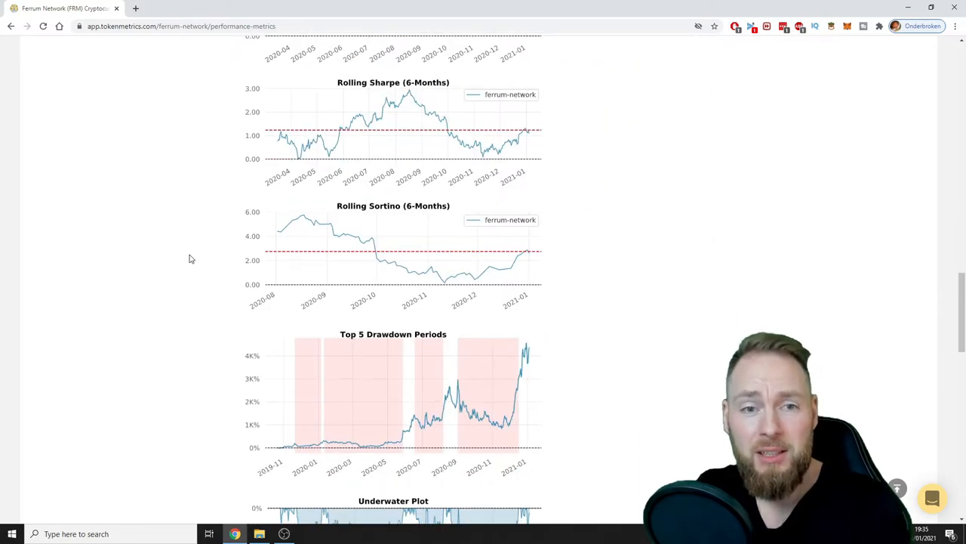
pyautogui.scroll(-3)
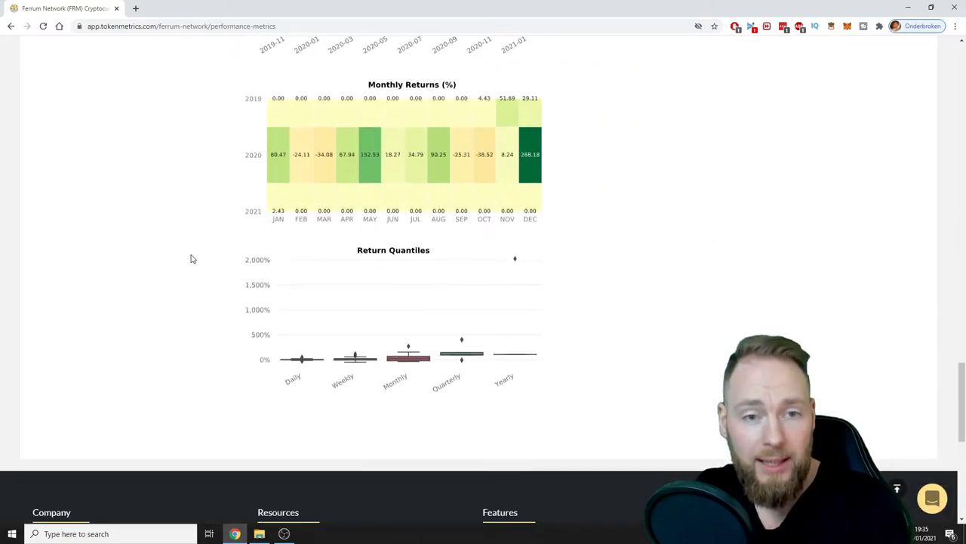
pyautogui.scroll(-3)
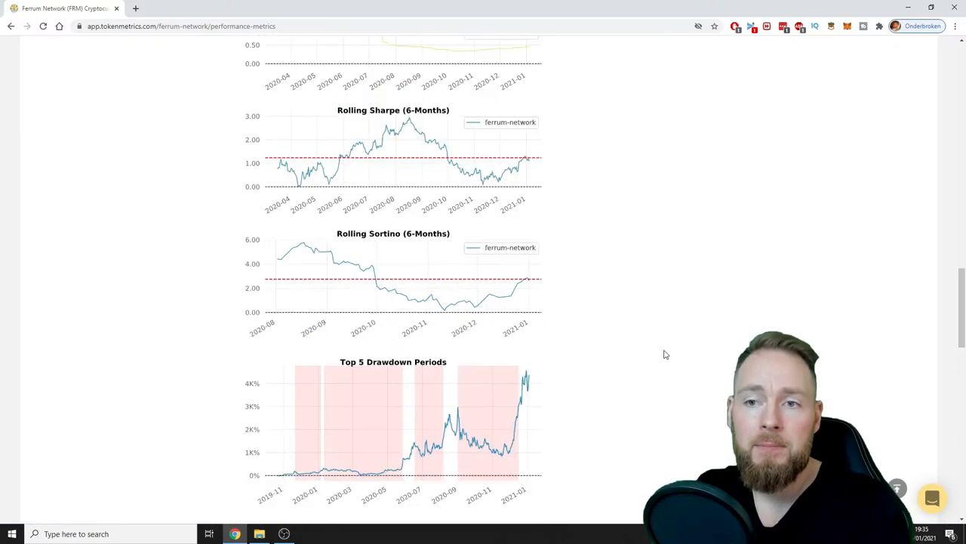
pyautogui.scroll(3)
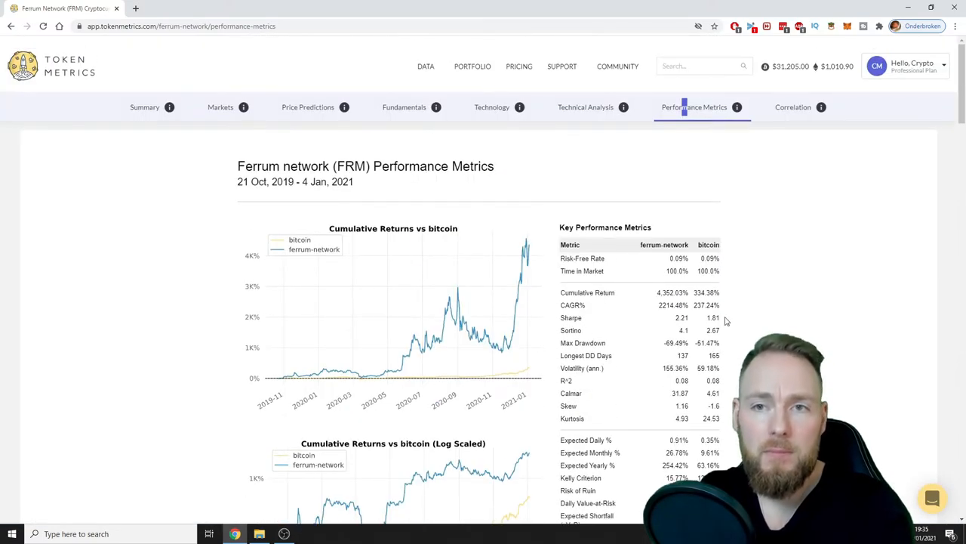
# - Open the Correlation page and review Ferrum Network's positively and negatively correlated coins
pyautogui.click(793, 106)
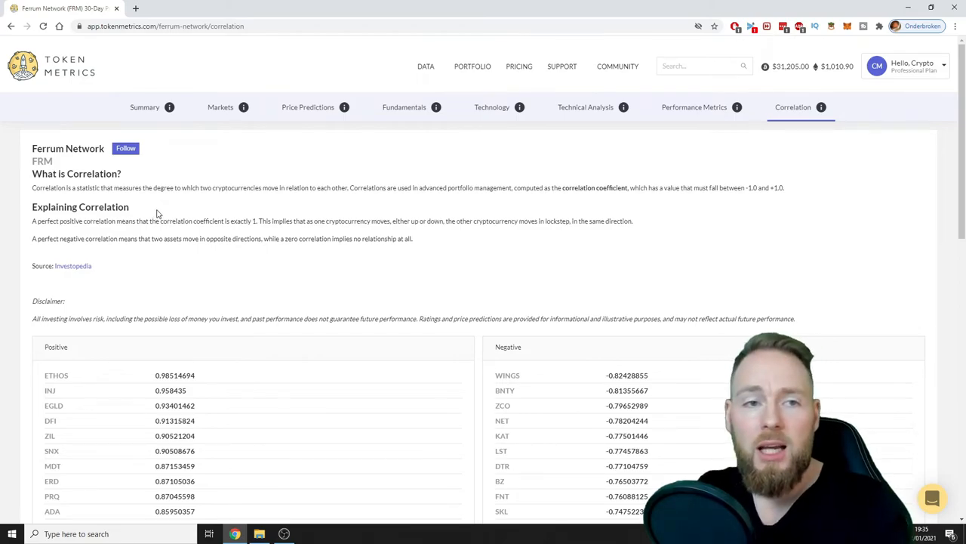
pyautogui.moveTo(327, 206)
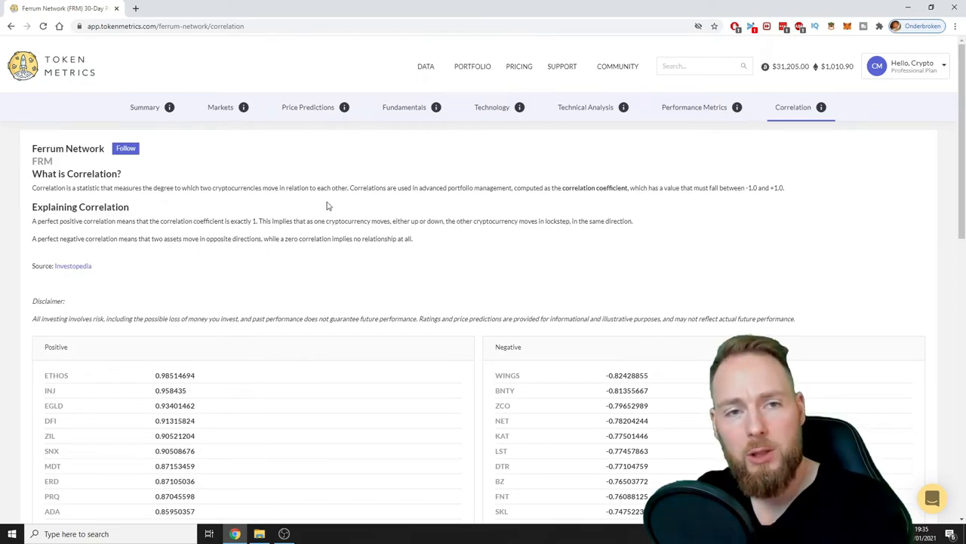
pyautogui.scroll(-3)
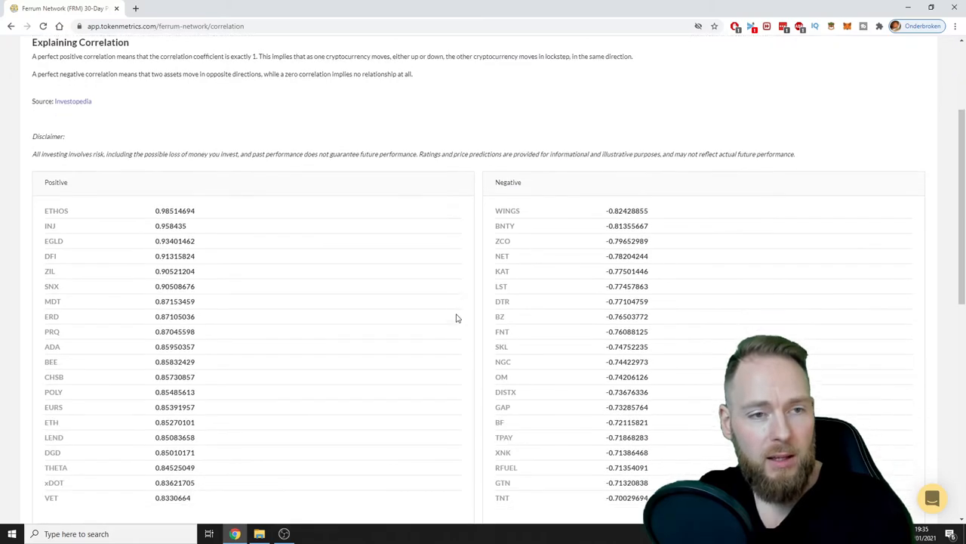
pyautogui.scroll(-3)
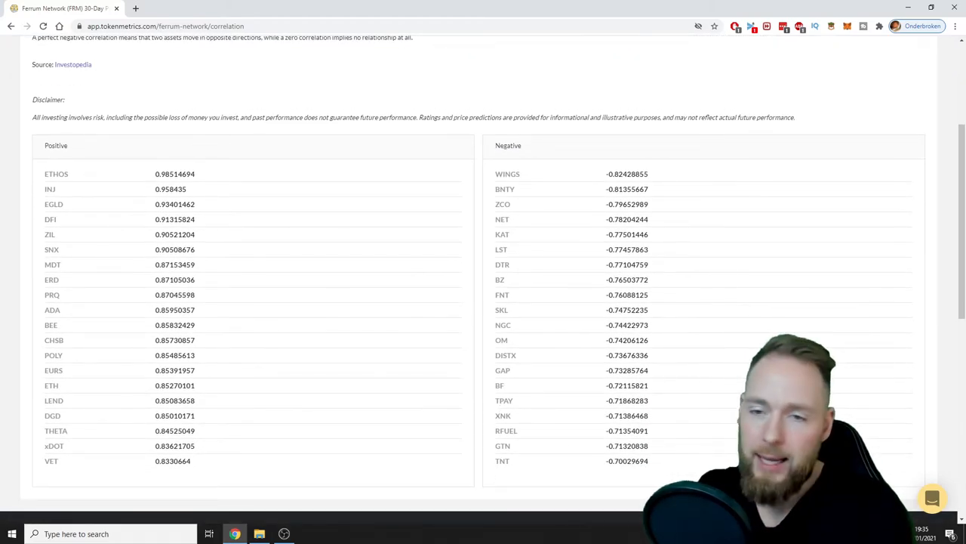
pyautogui.scroll(3)
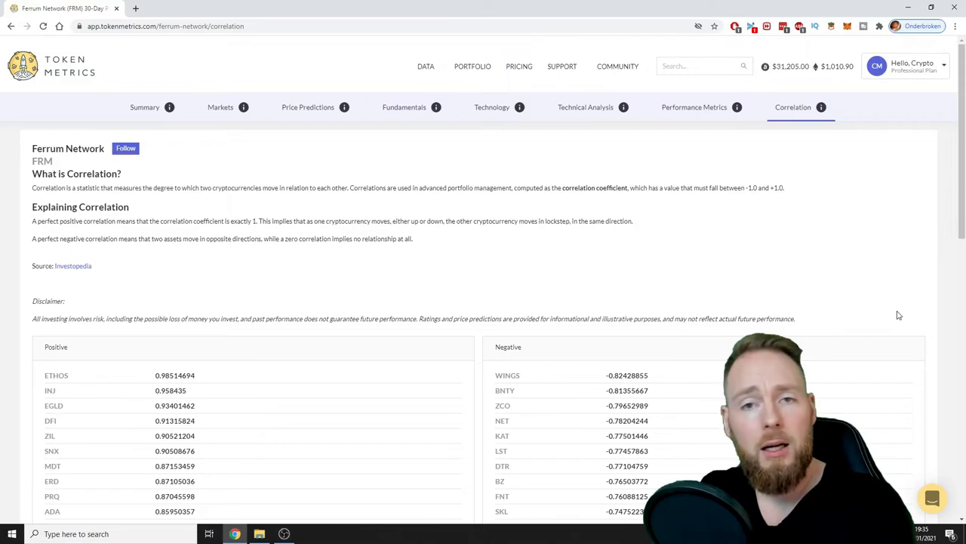
pyautogui.moveTo(880, 309)
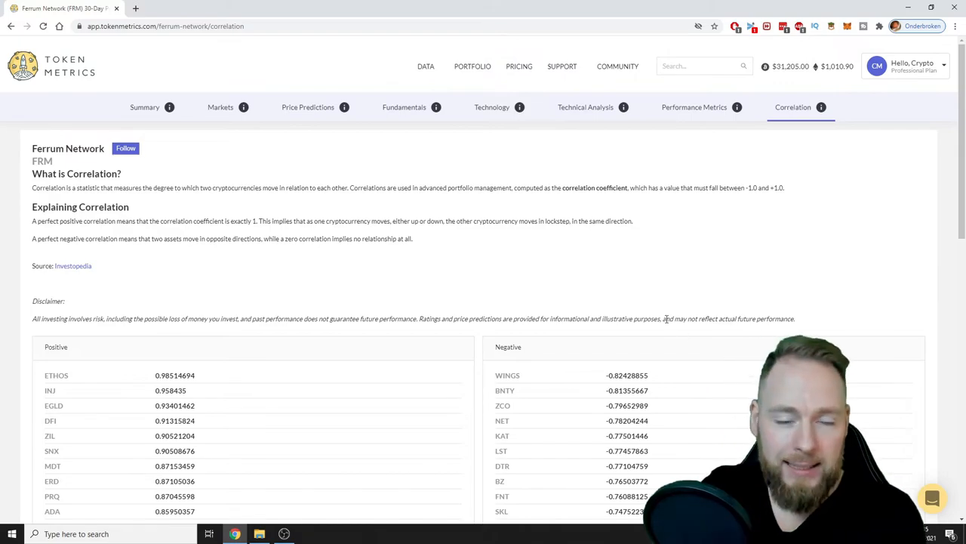
pyautogui.moveTo(445, 265)
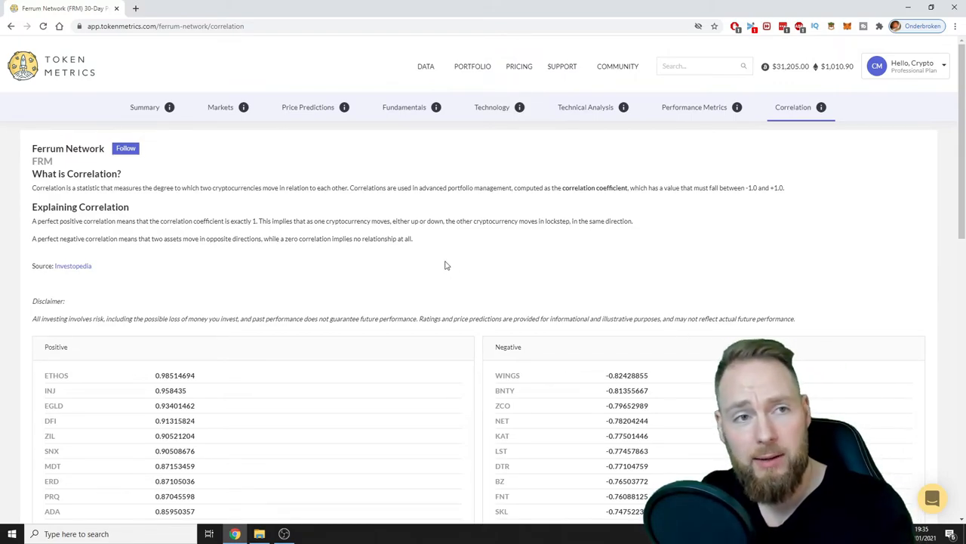
# - View Token Metrics subscription plans with monthly billing, then return to the Correlation page
pyautogui.click(519, 65)
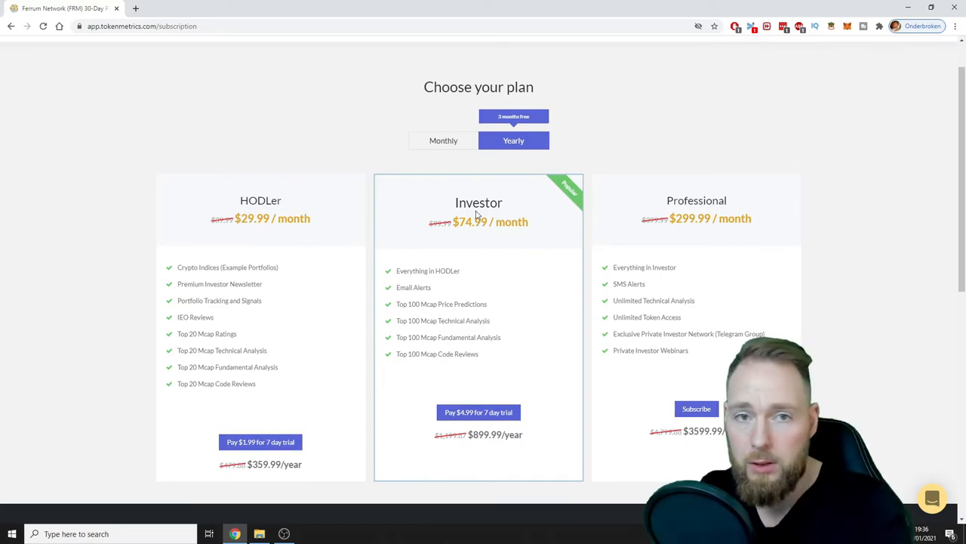
pyautogui.click(443, 140)
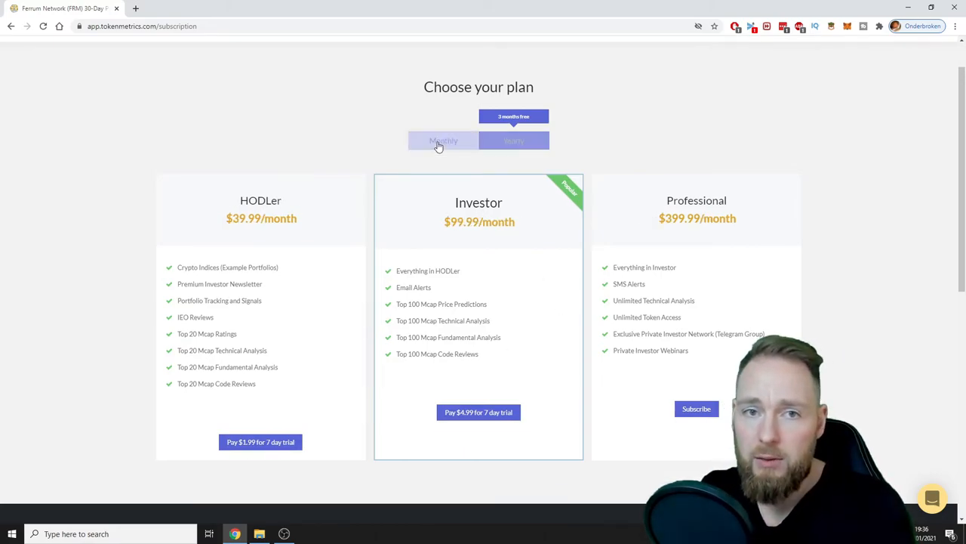
pyautogui.click(443, 140)
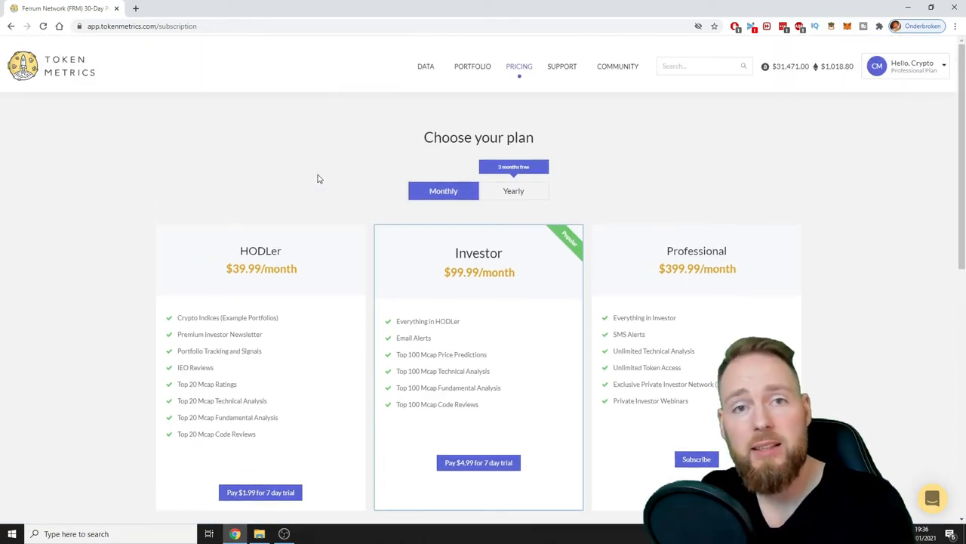
pyautogui.click(12, 26)
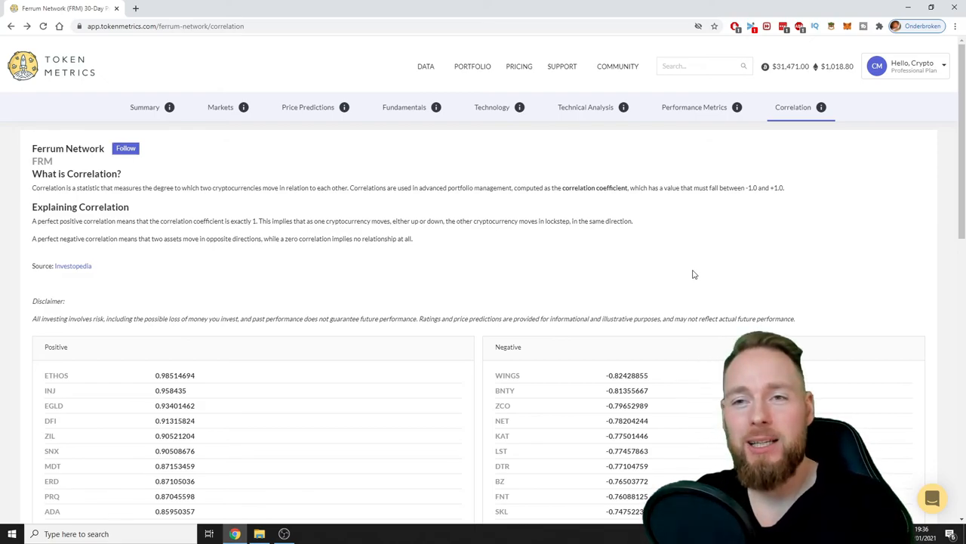
pyautogui.moveTo(750, 271)
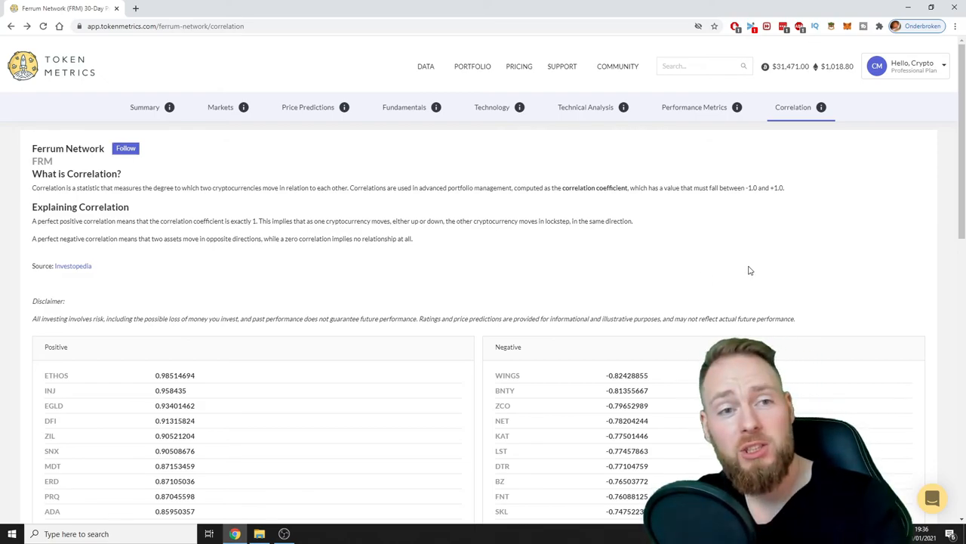